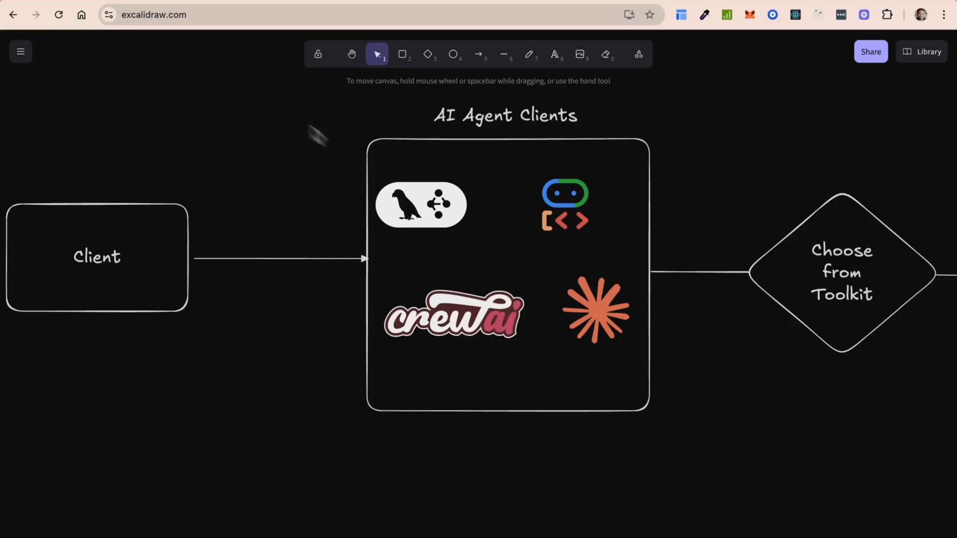
mouse_move(486, 250)
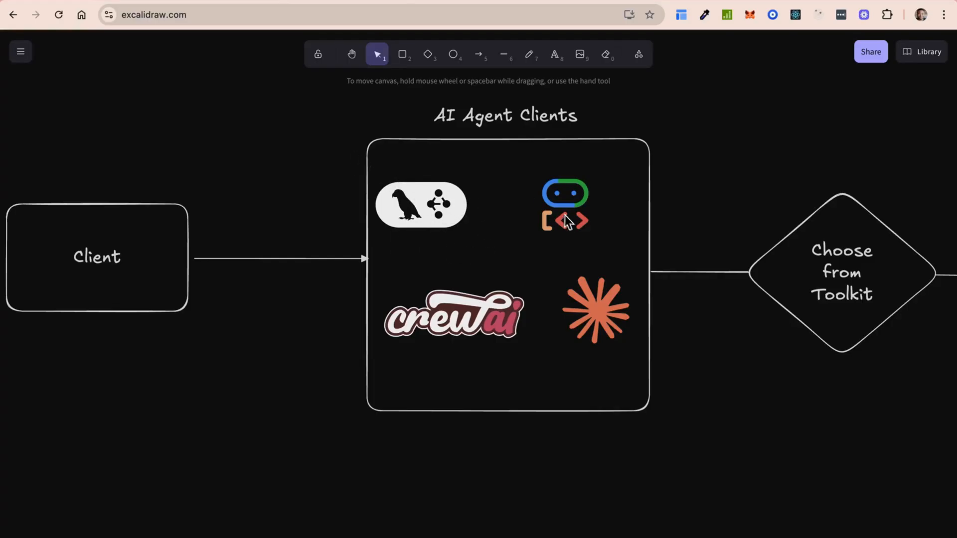
mouse_move(575, 241)
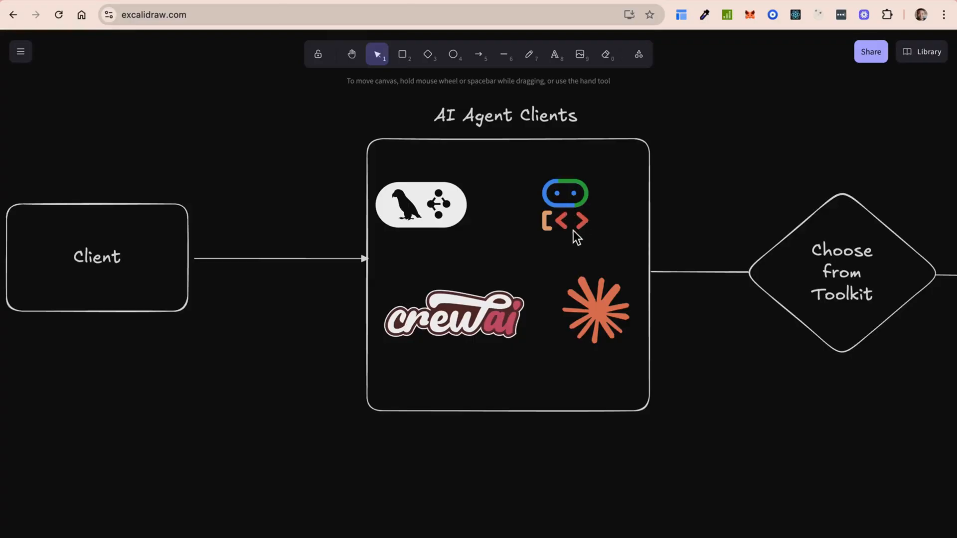
mouse_move(548, 349)
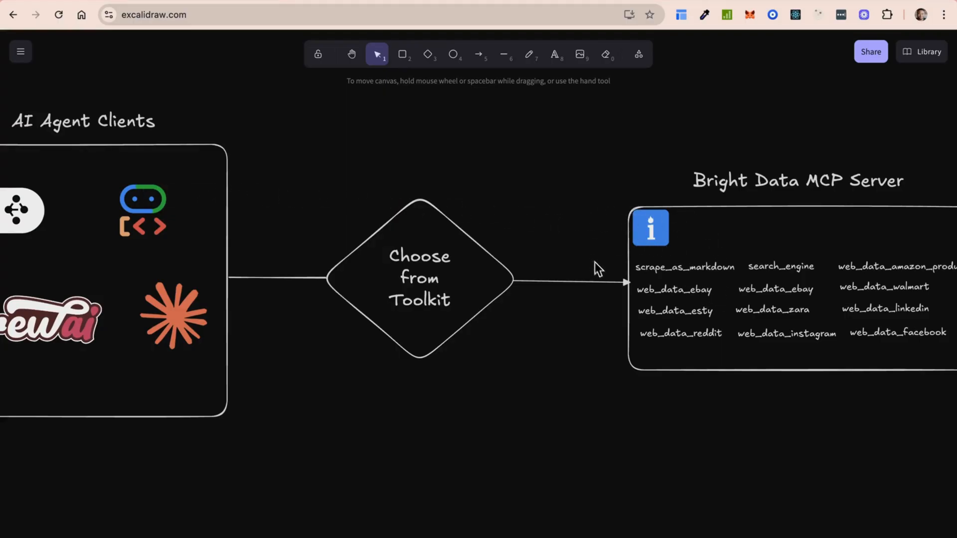
mouse_move(647, 285)
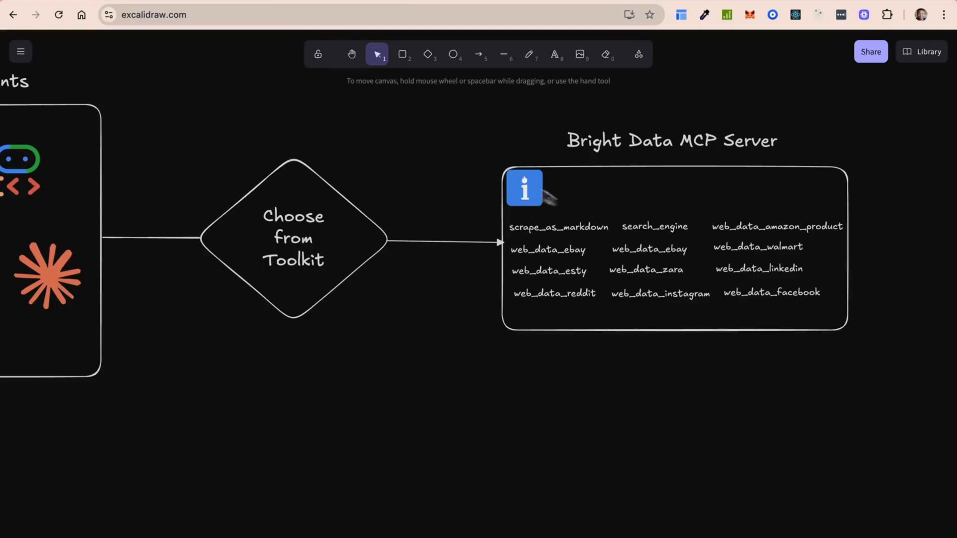
mouse_move(528, 240)
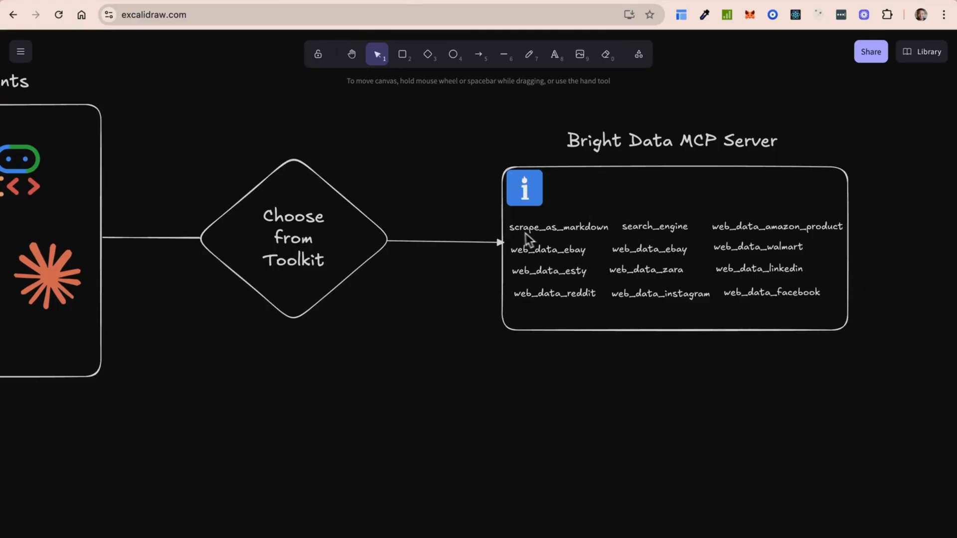
mouse_move(607, 242)
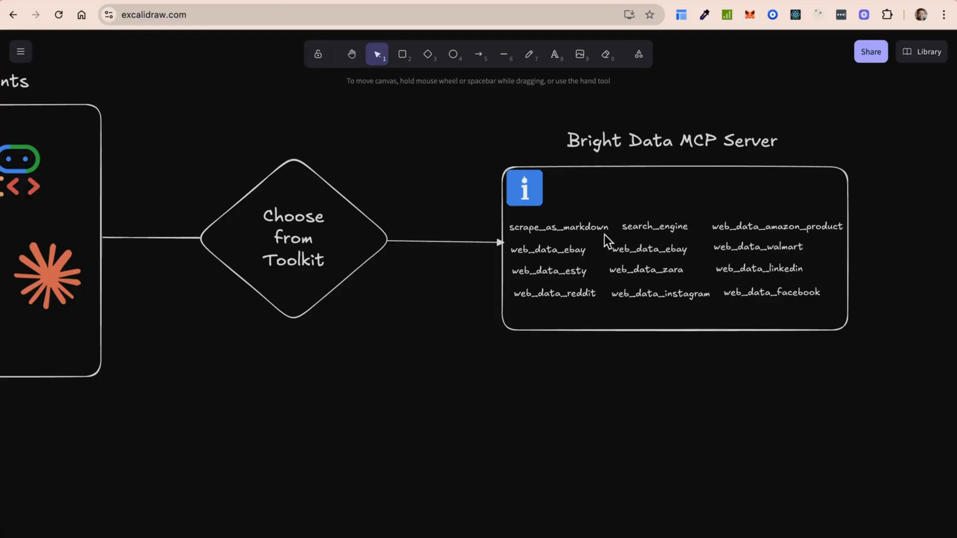
mouse_move(738, 253)
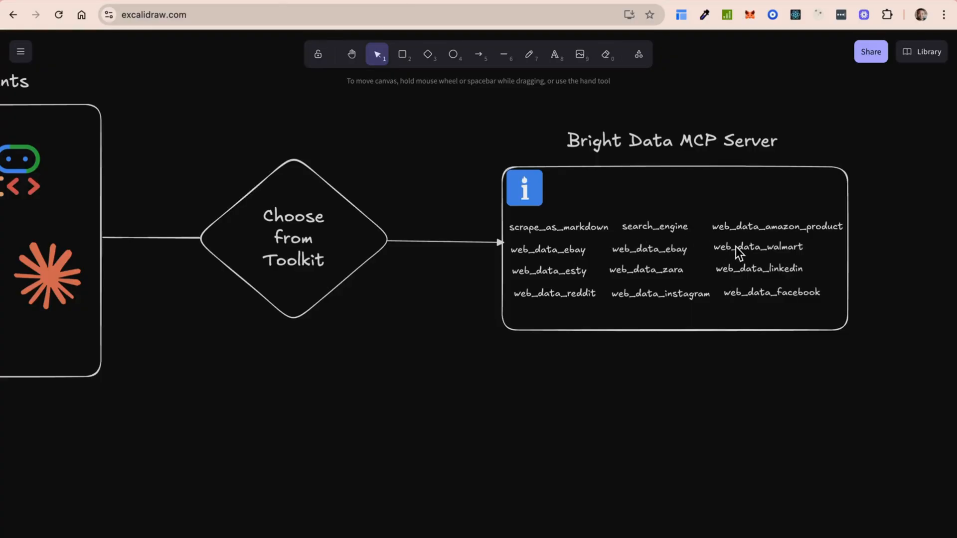
mouse_move(768, 265)
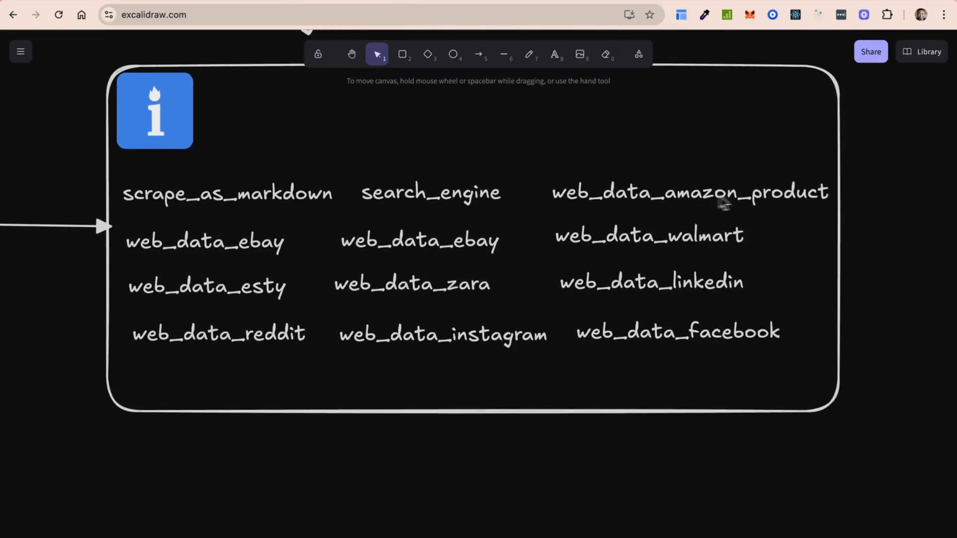
mouse_move(419, 341)
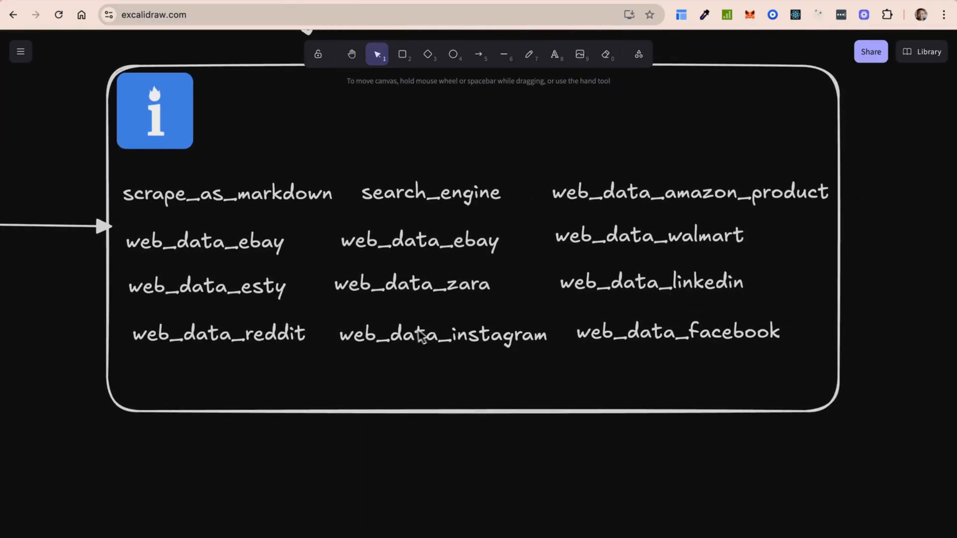
mouse_move(614, 362)
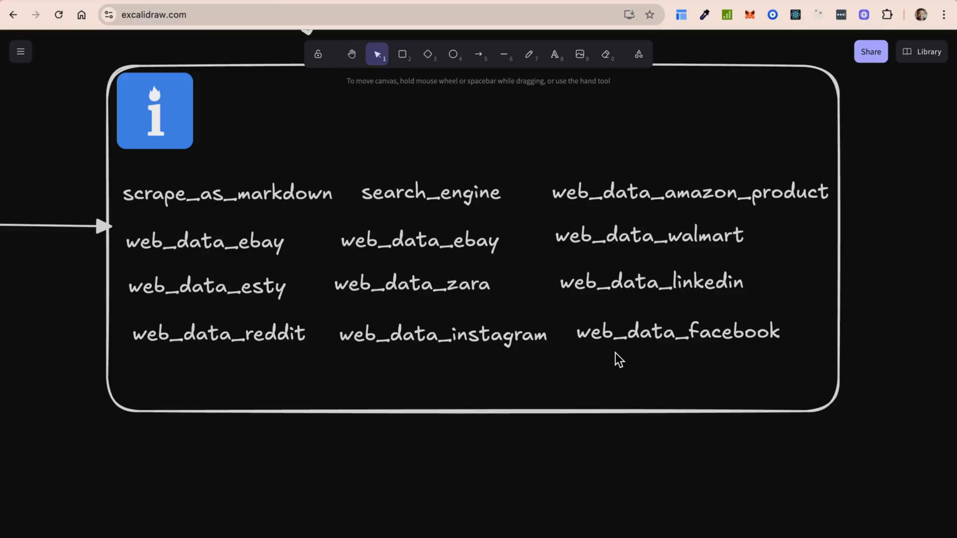
mouse_move(367, 194)
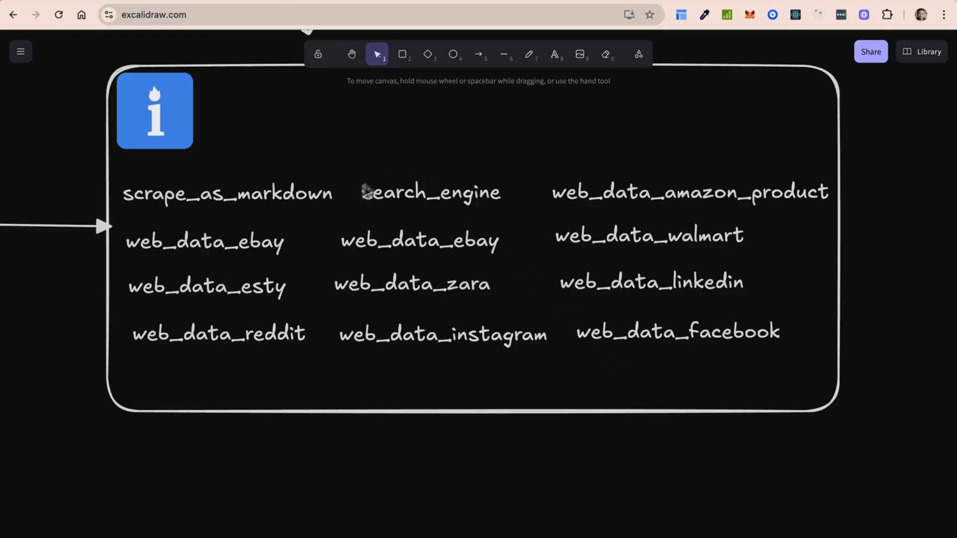
mouse_move(271, 311)
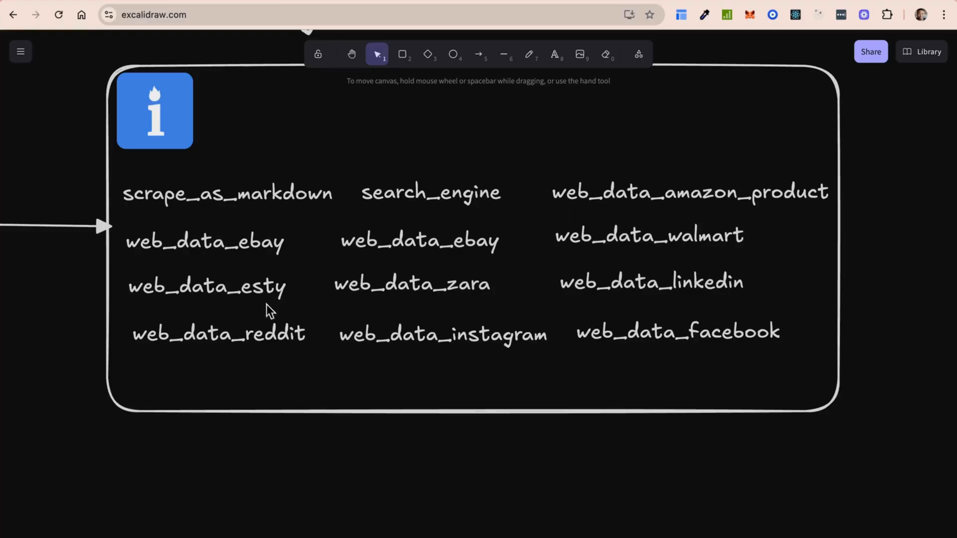
mouse_move(381, 367)
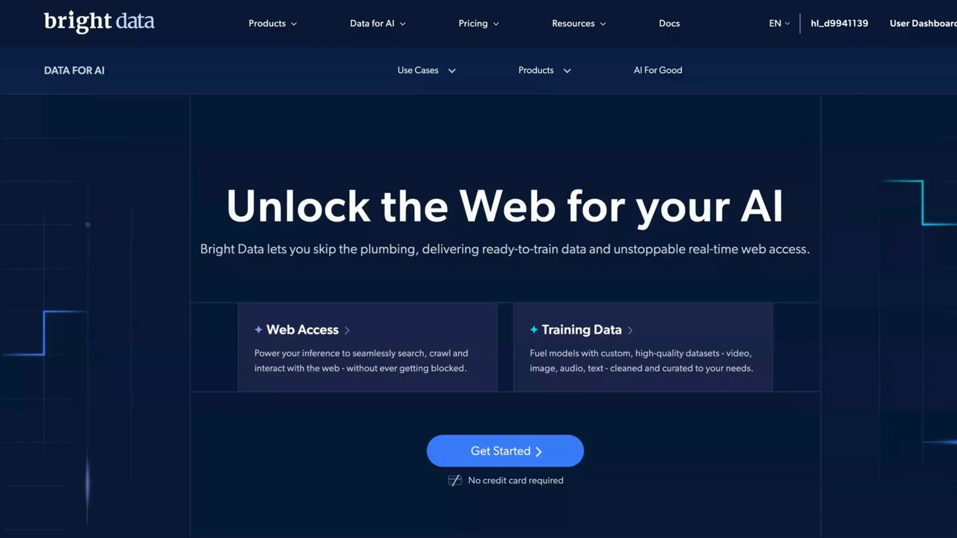
- View the Search, Crawl and Navigate capability examples in the AI lifecycle section
scroll(down, 3)
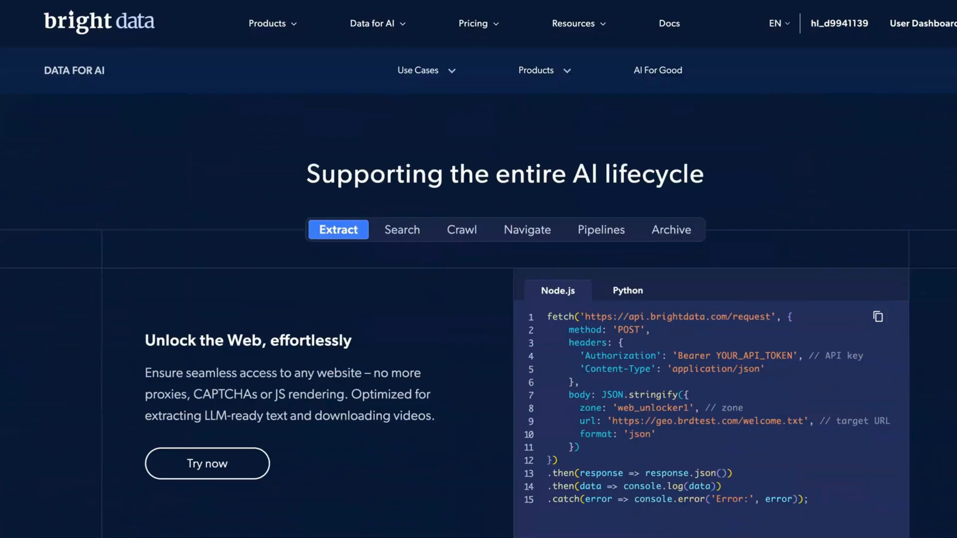
click(401, 229)
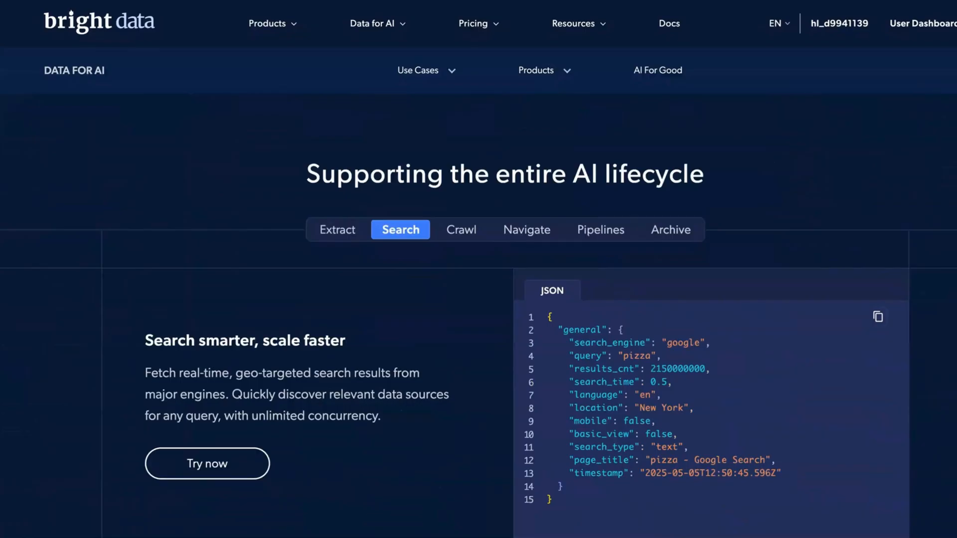
click(461, 230)
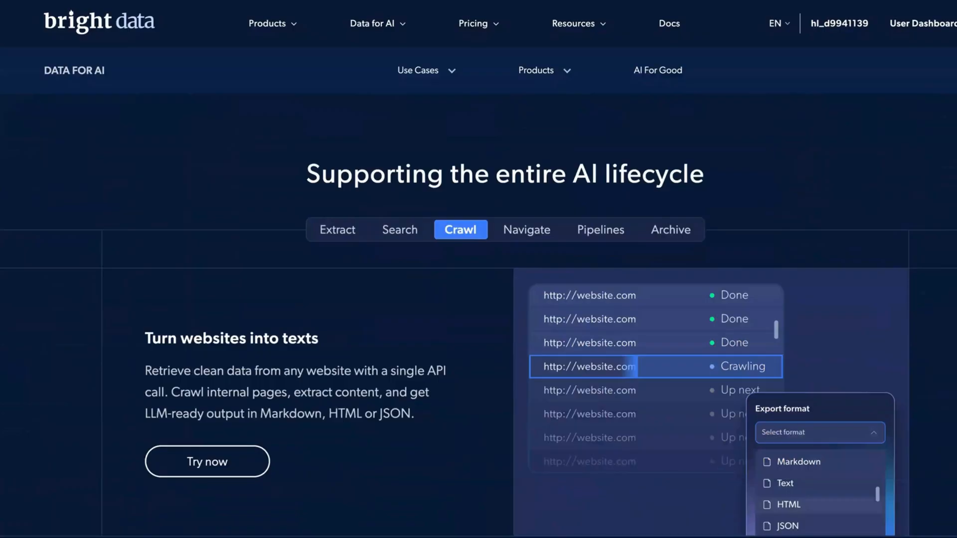
mouse_move(533, 236)
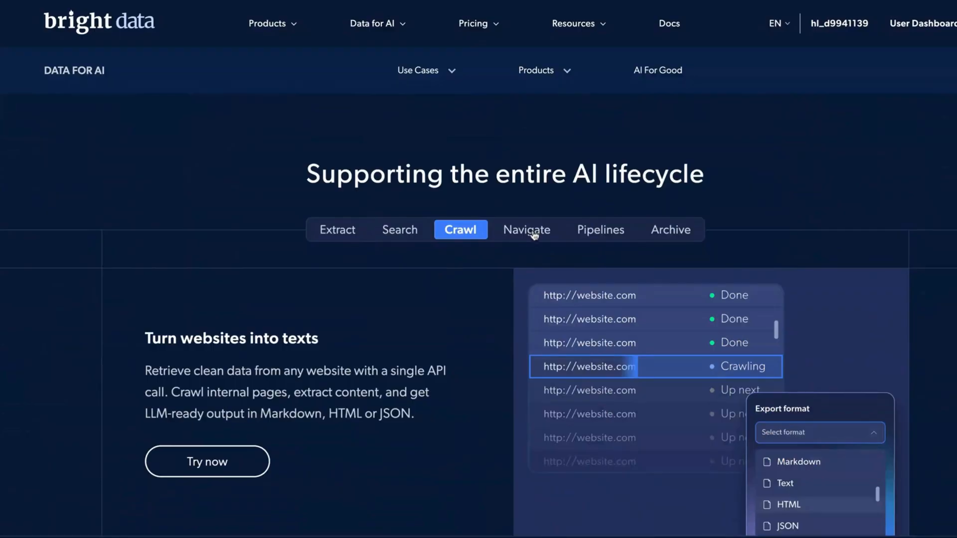
click(527, 229)
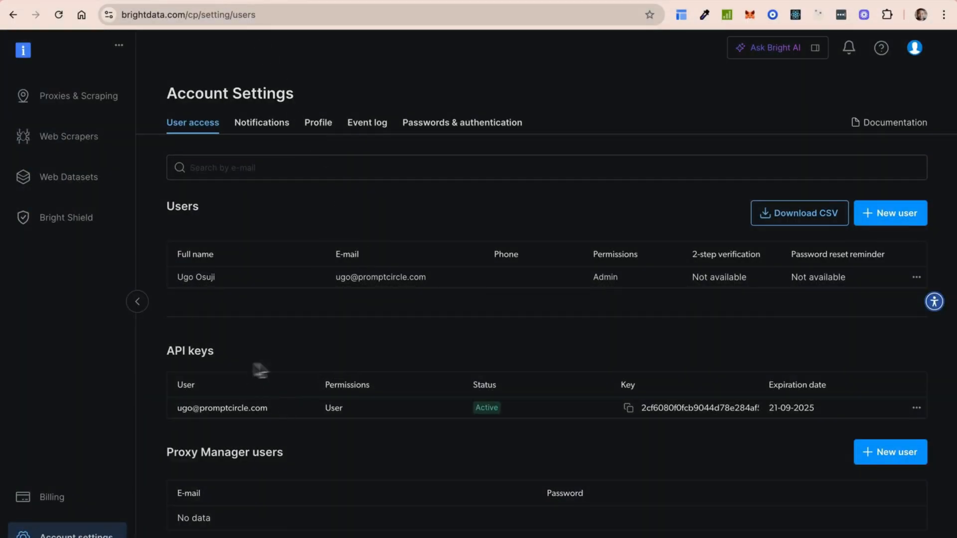
mouse_move(308, 410)
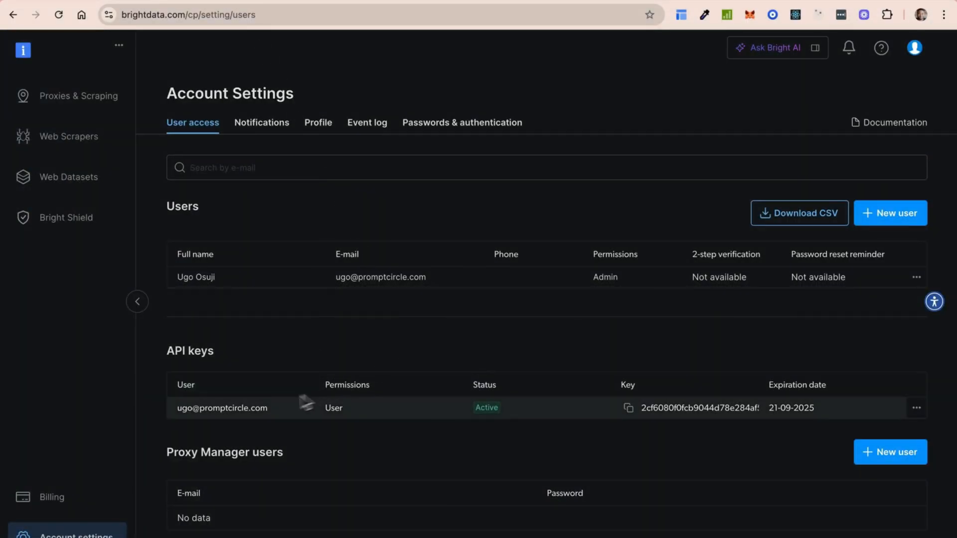
mouse_move(652, 433)
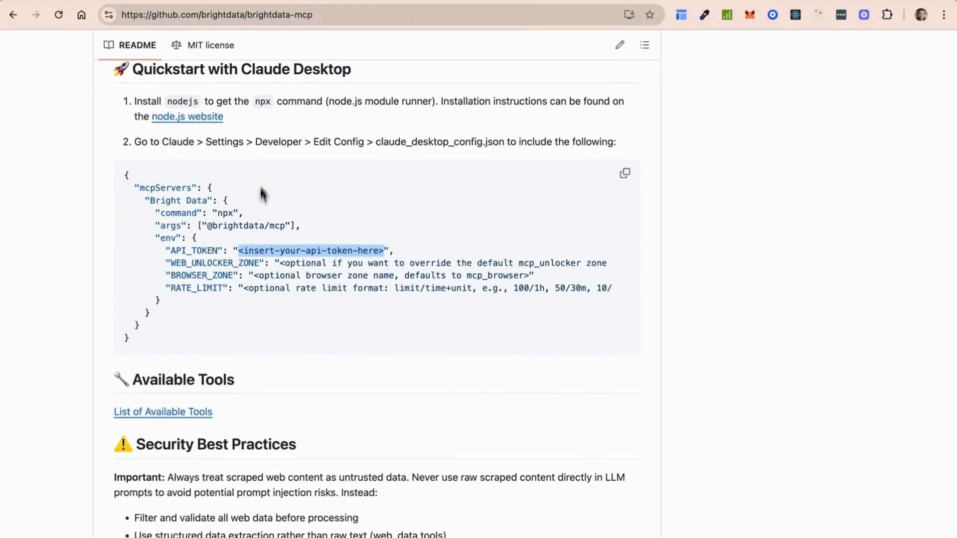
mouse_move(324, 298)
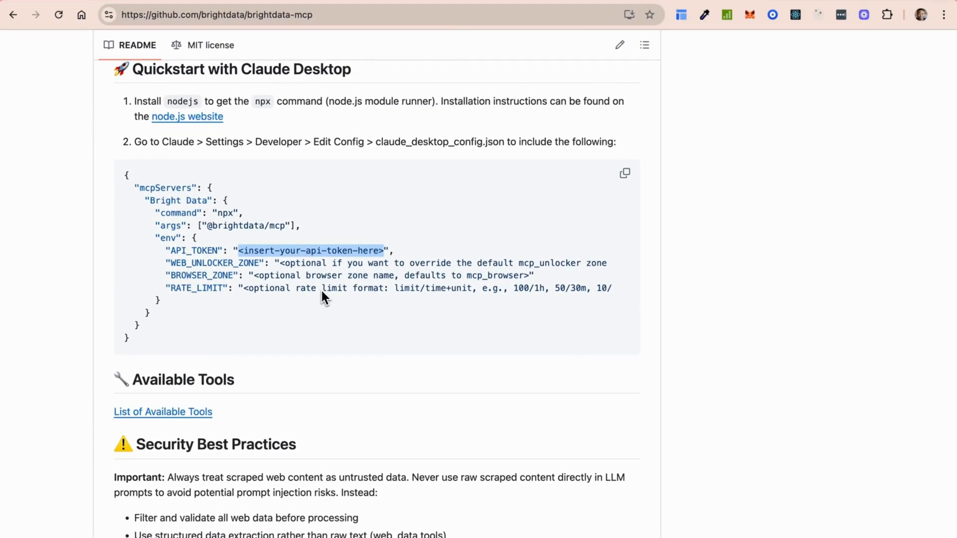
mouse_move(272, 185)
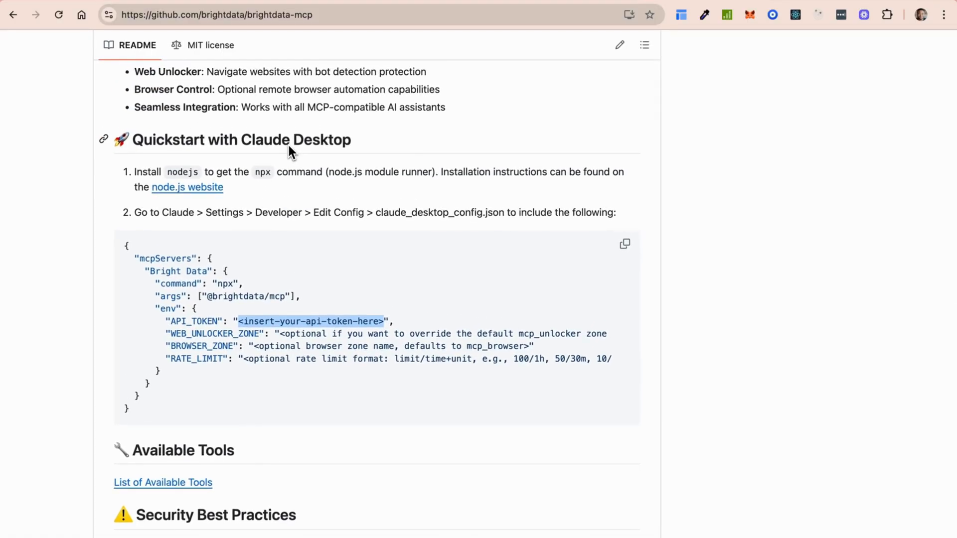
- Scroll the brightdata-mcp README down to the Quickstart with Claude Desktop config
scroll(down, 3)
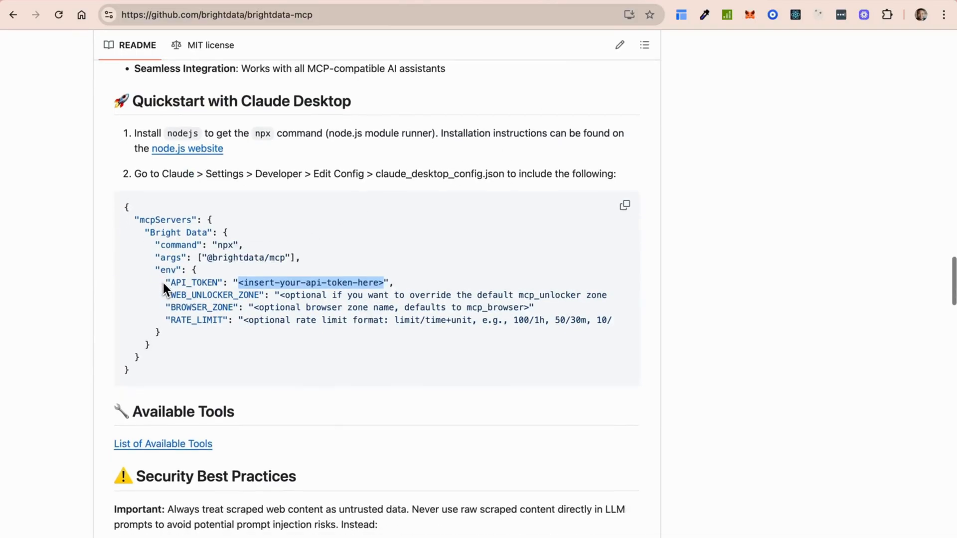
scroll(down, 3)
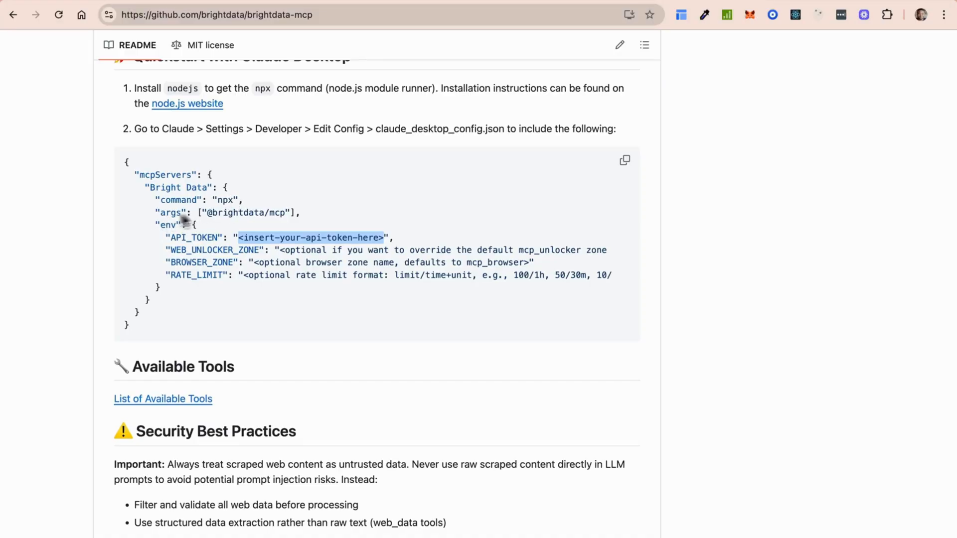
mouse_move(179, 243)
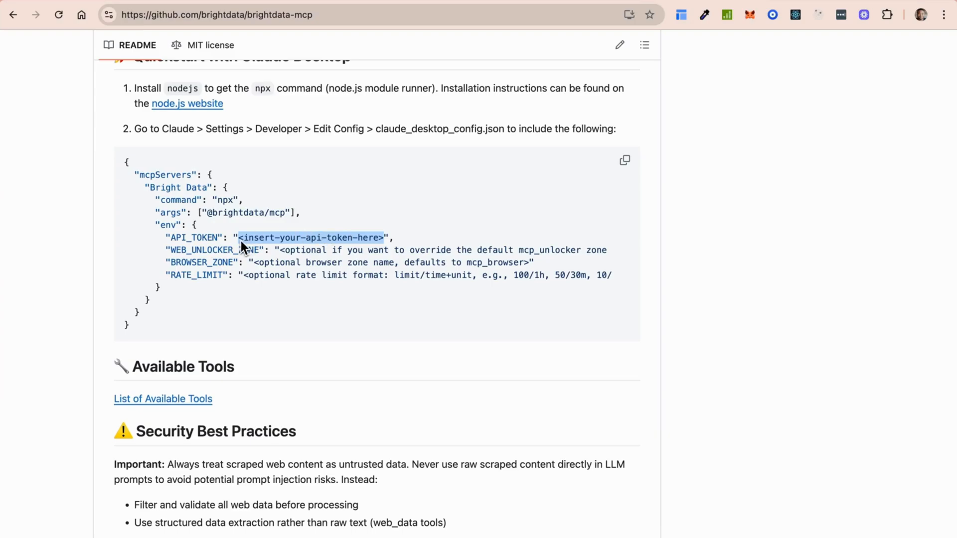
mouse_move(334, 285)
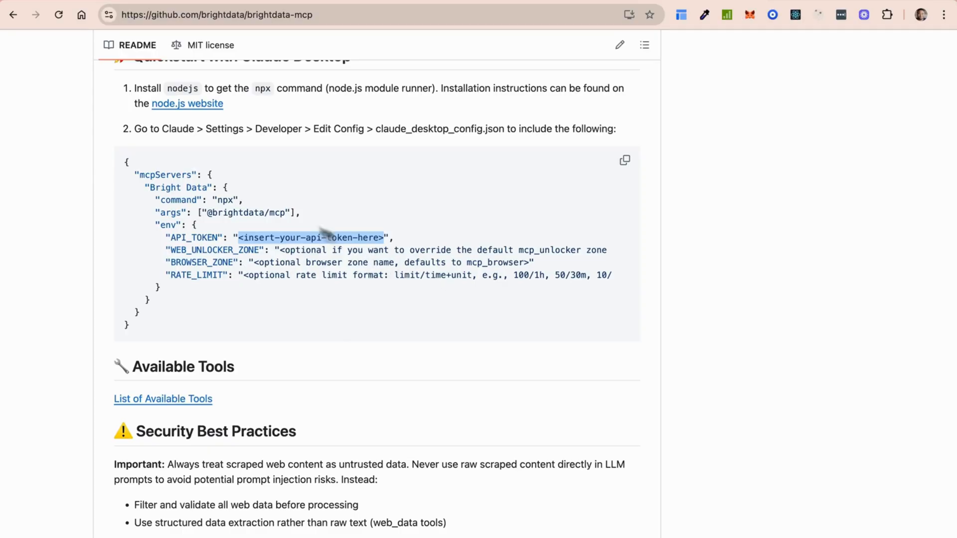
mouse_move(231, 199)
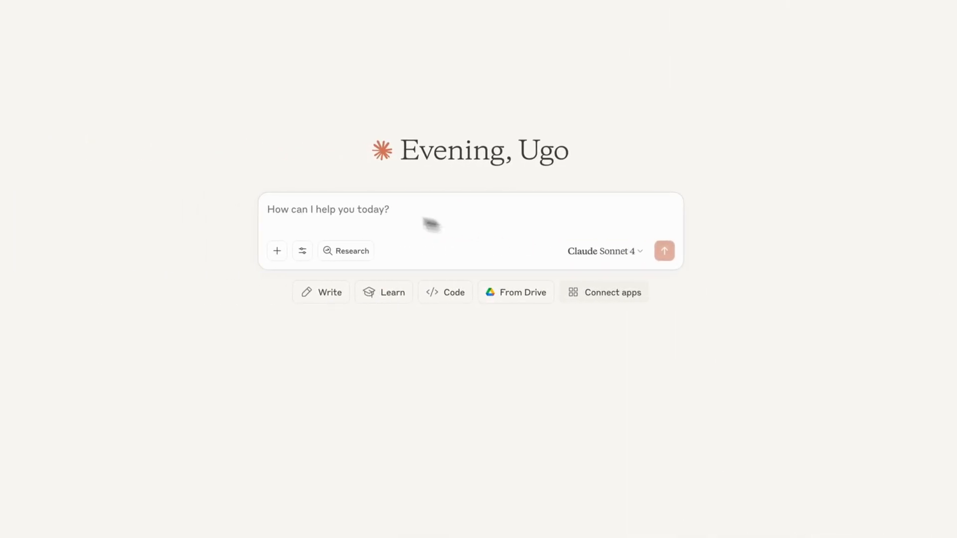
- Review the enabled Bright Data tools list, then load claude_desktop_config via Developer > Open App Config File
click(302, 252)
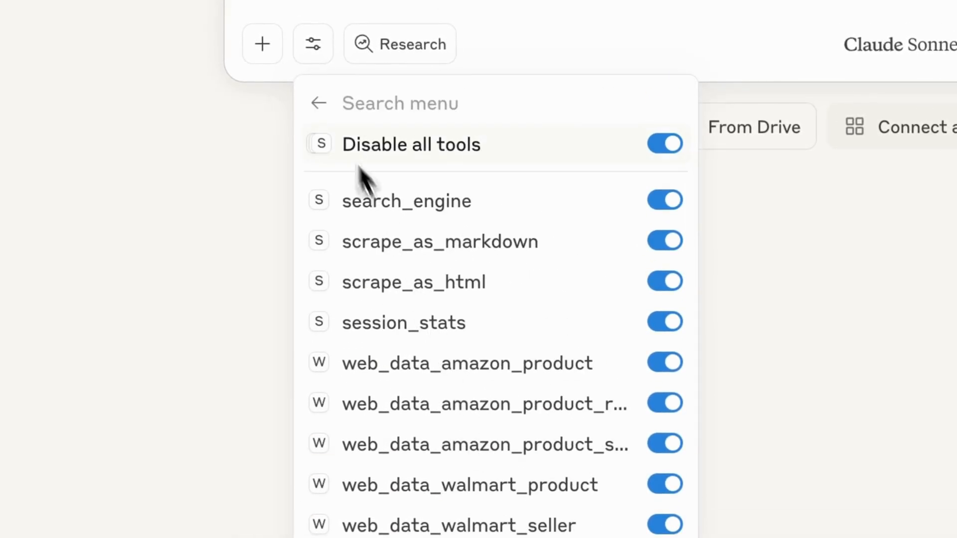
click(319, 103)
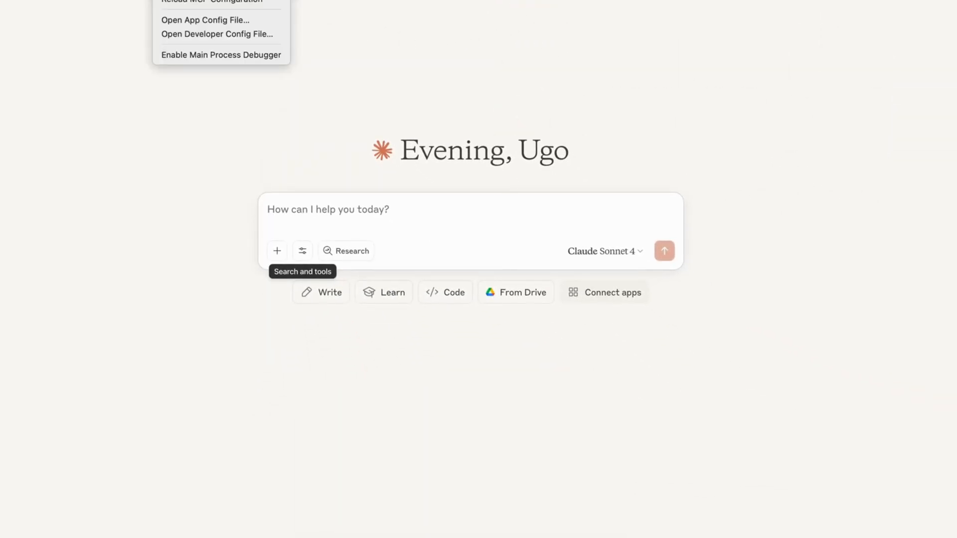
mouse_move(205, 13)
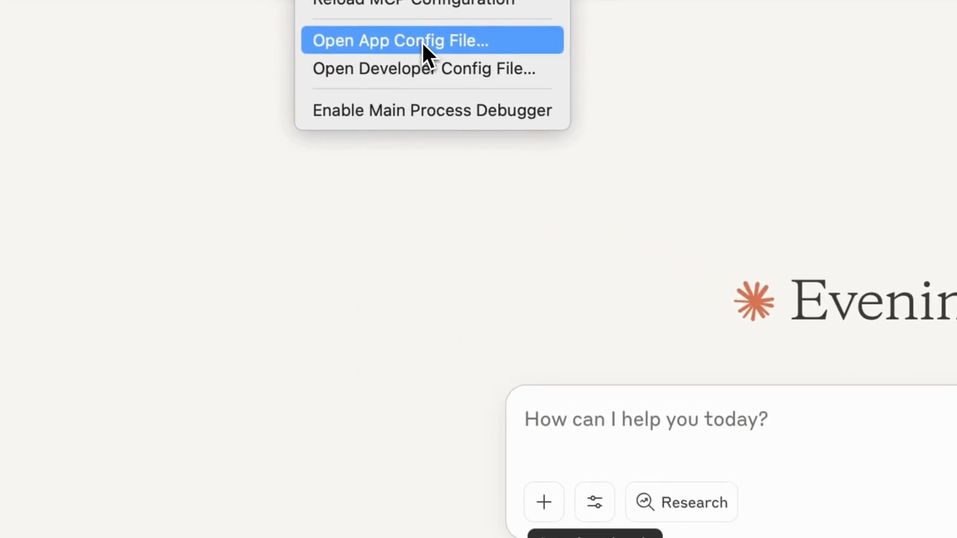
click(401, 40)
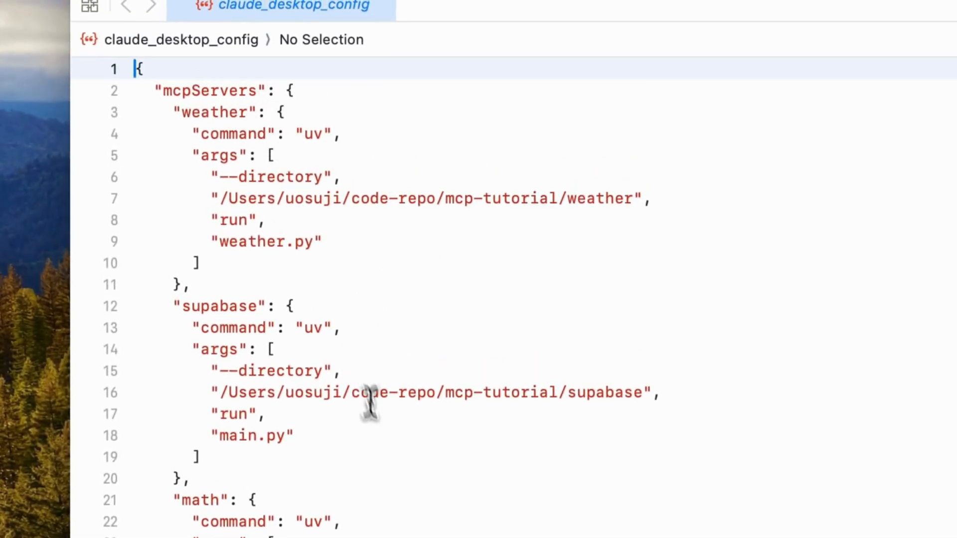
scroll(down, 3)
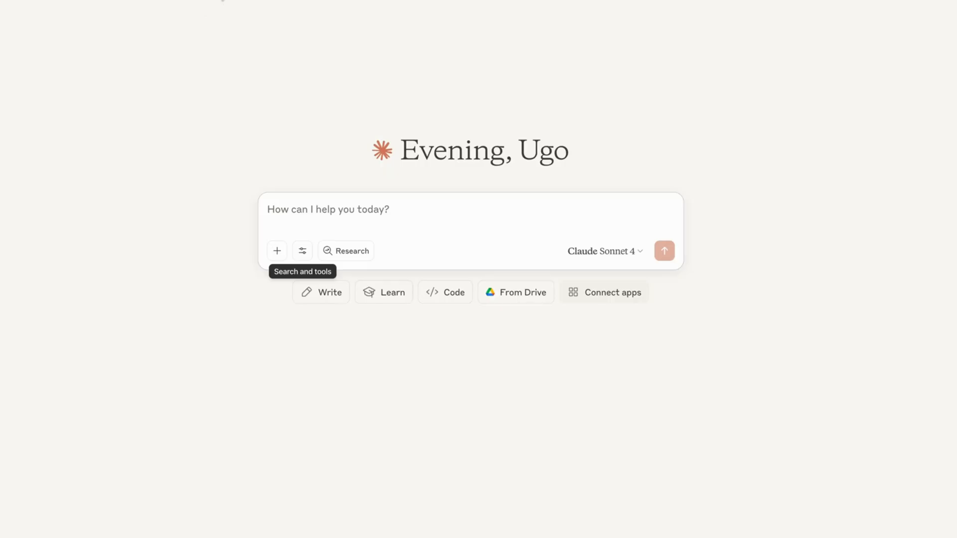
mouse_move(465, 38)
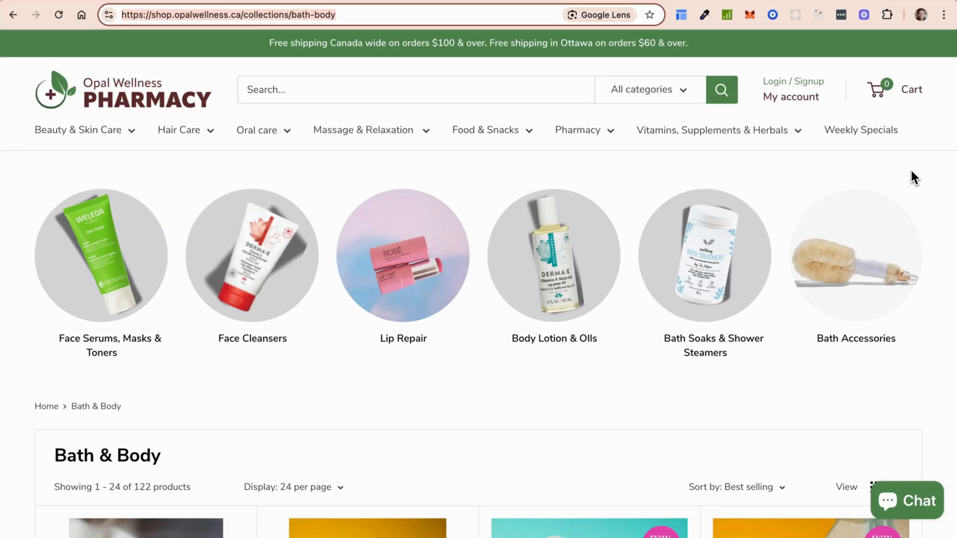
scroll(down, 3)
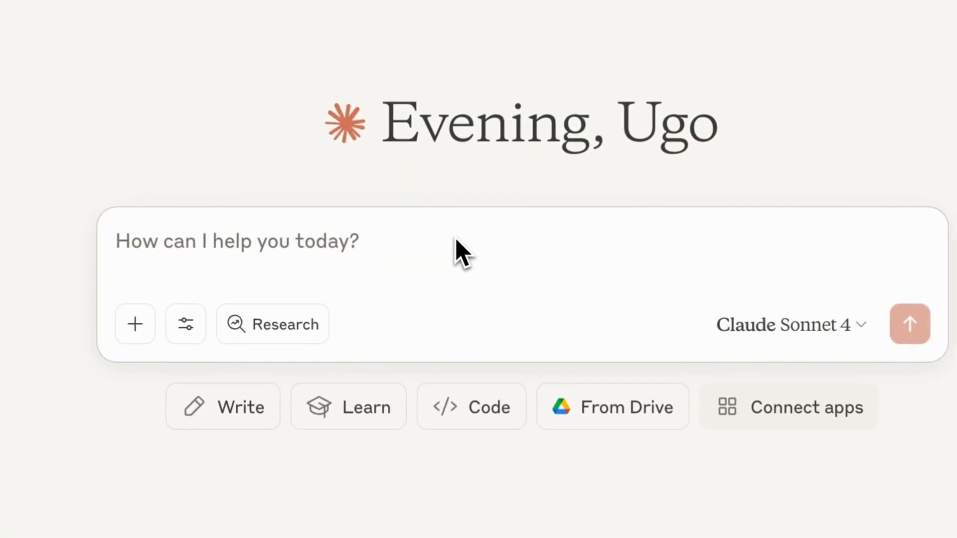
- Send Claude a request to scrape shop.opalwellness.ca/collections/essential-oils and list products with prices
text(Scrape https://shop.opalwellness.ca/collections/essential-oils and extract a list of products and their prices.)
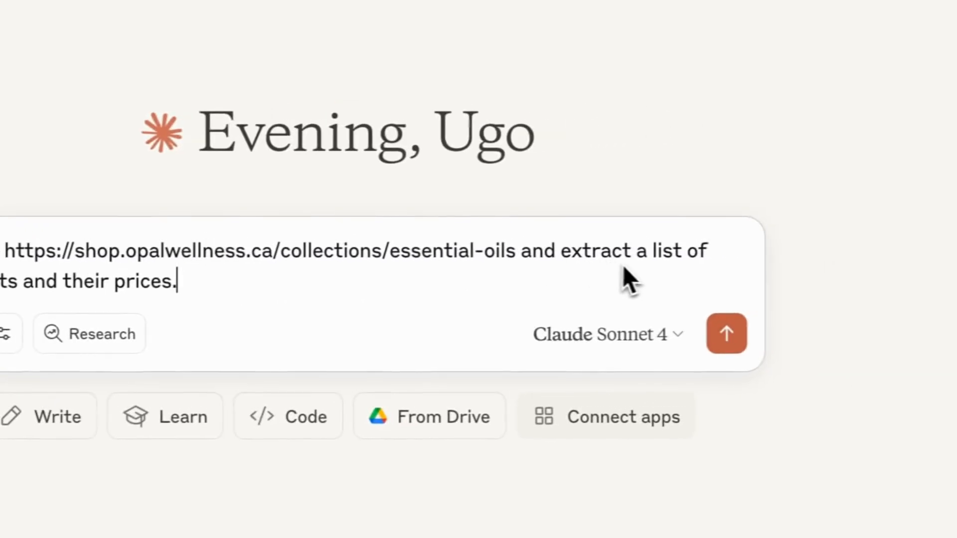
click(726, 333)
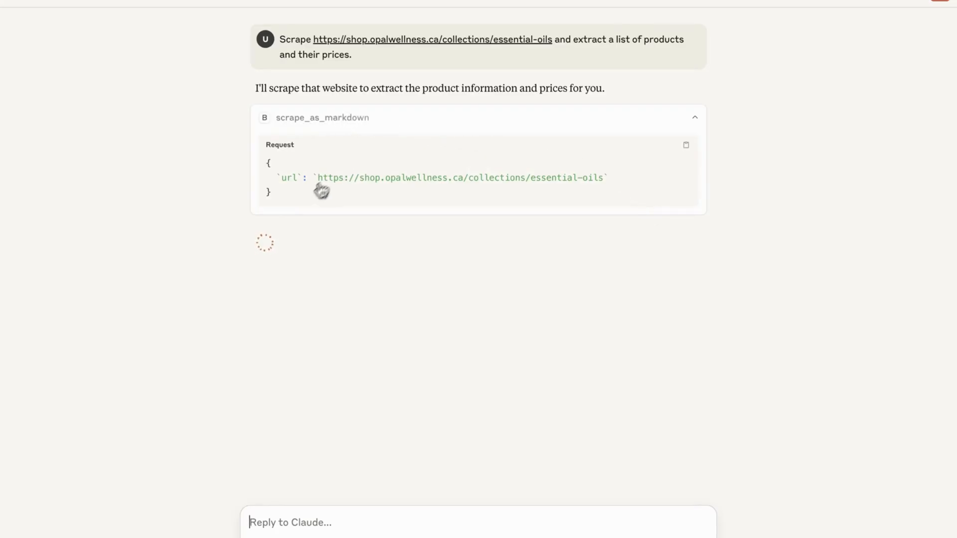
mouse_move(345, 213)
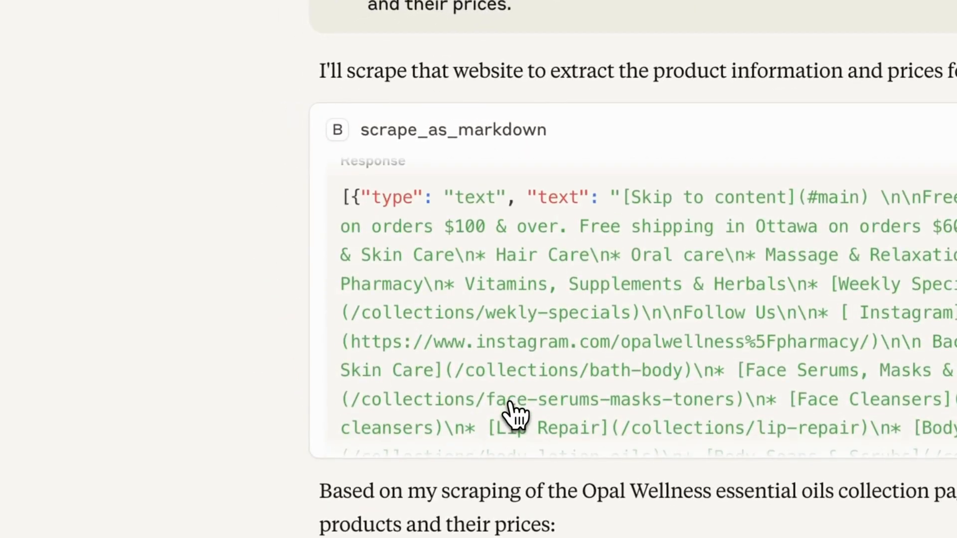
scroll(down, 3)
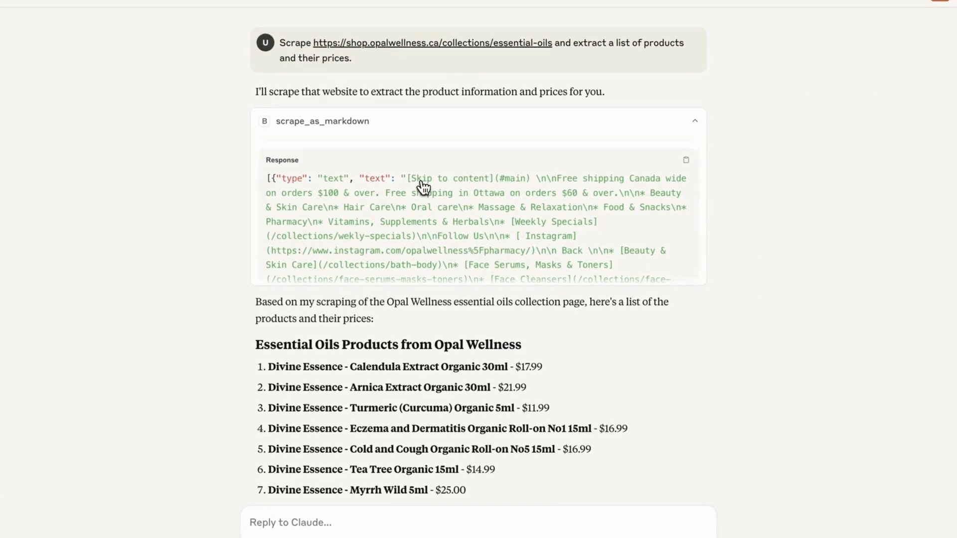
scroll(down, 3)
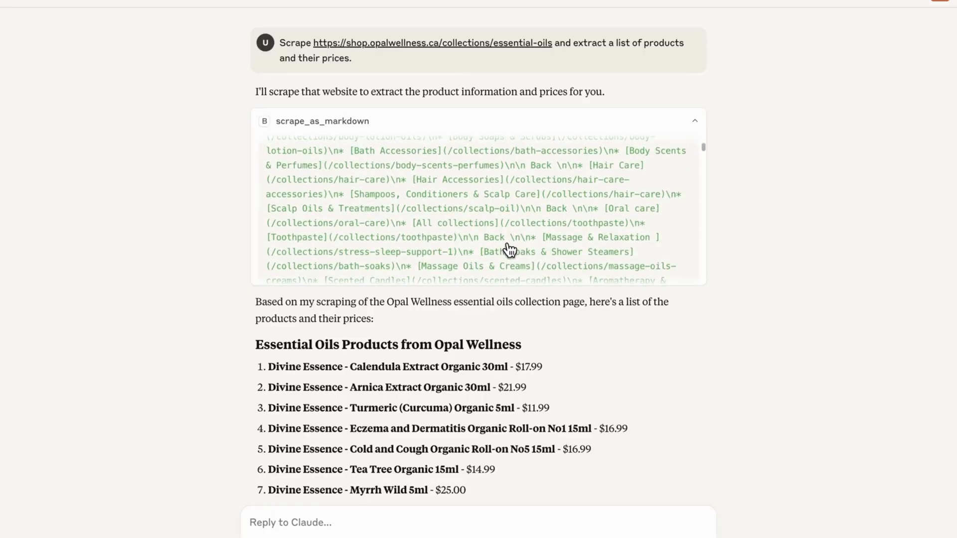
scroll(down, 3)
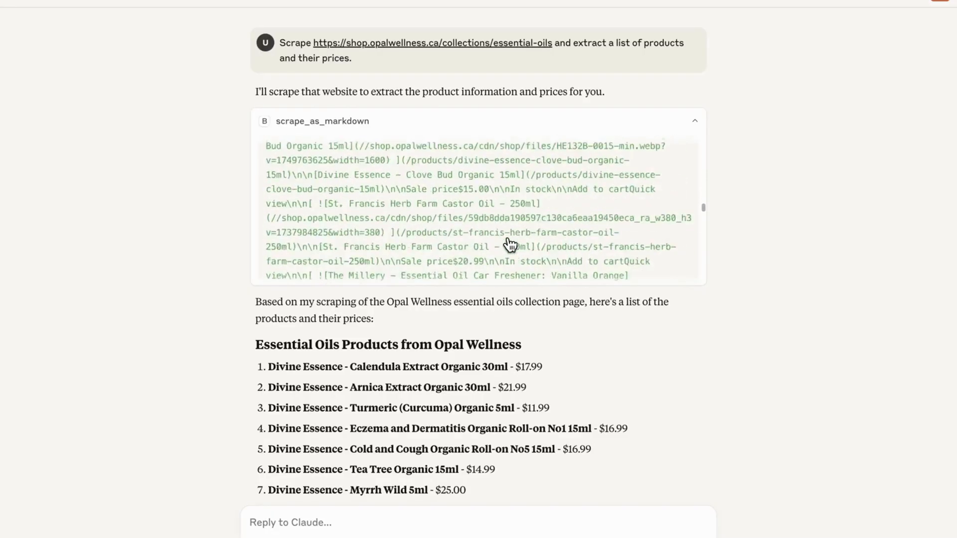
scroll(down, 3)
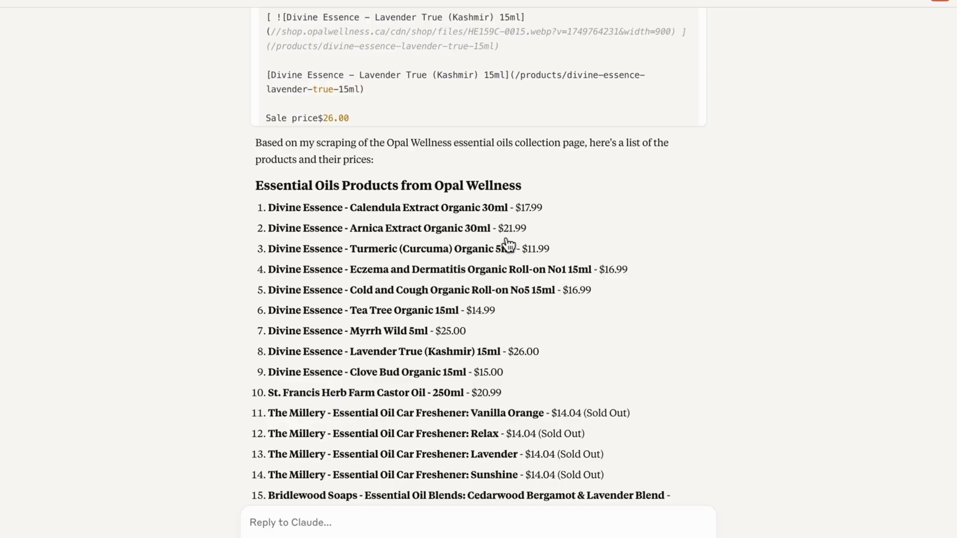
scroll(down, 3)
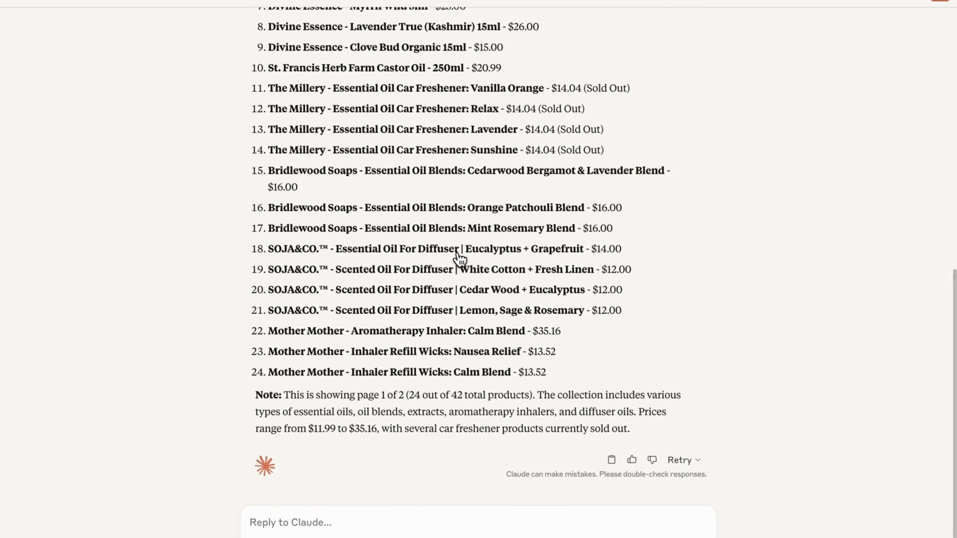
scroll(up, 3)
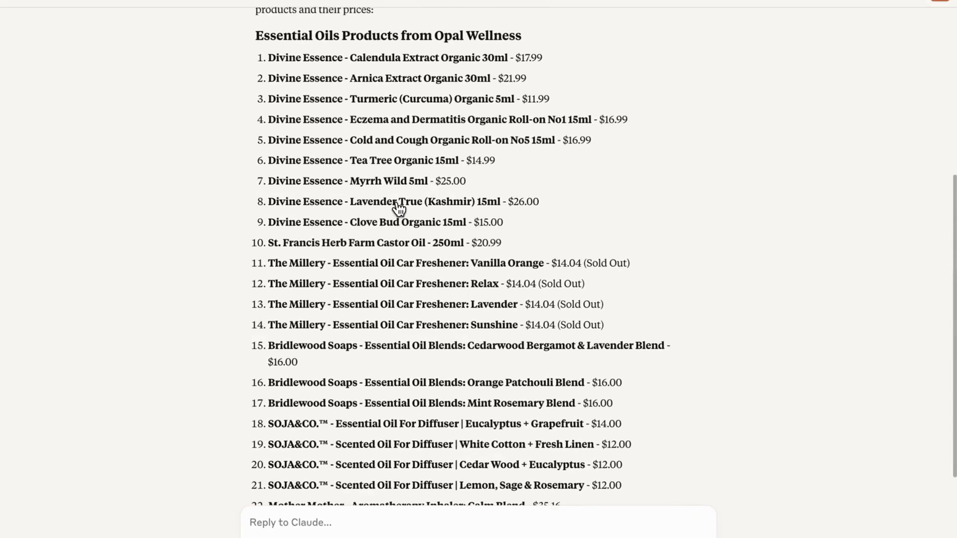
scroll(down, 3)
text(Pick the first 5)
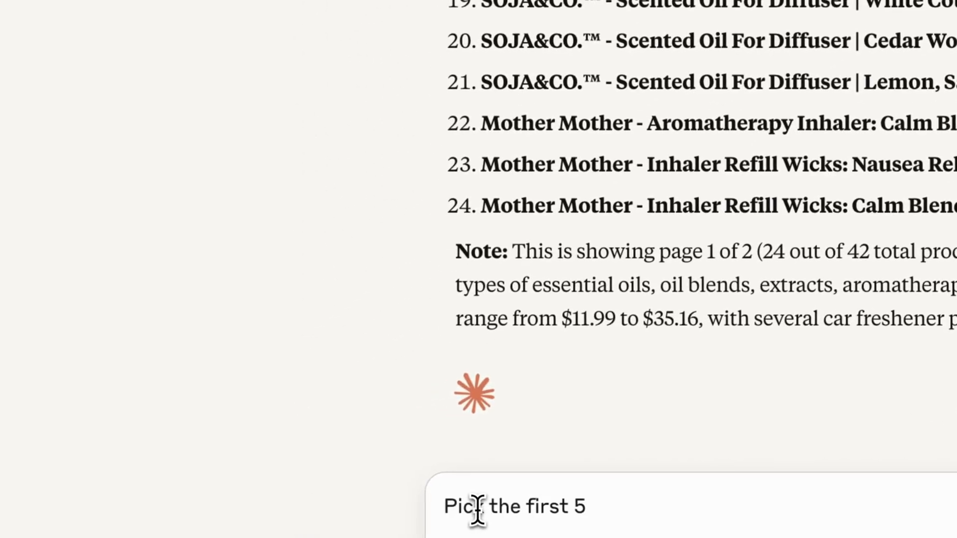
- Ask Claude to find well.ca pricing for those products and return it in a comparison table
text(and)
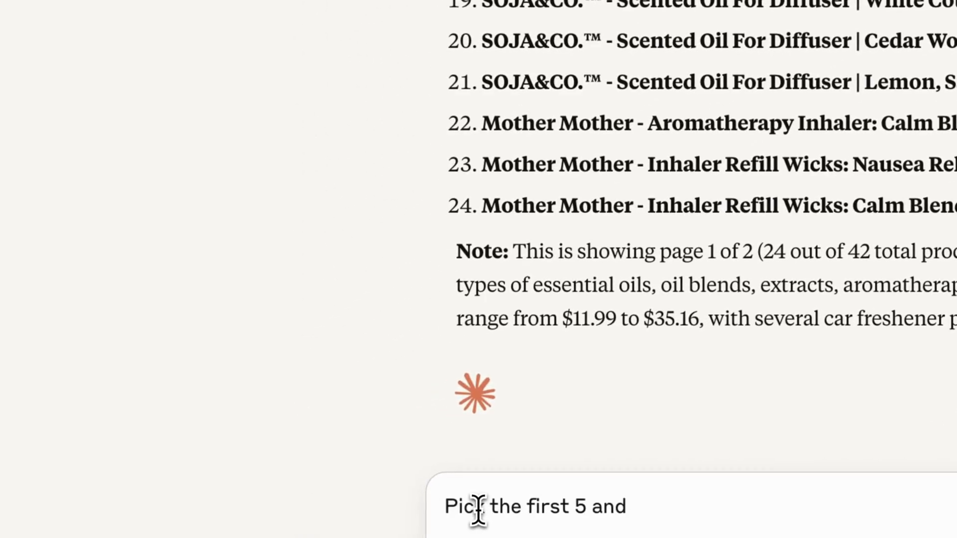
text(find)
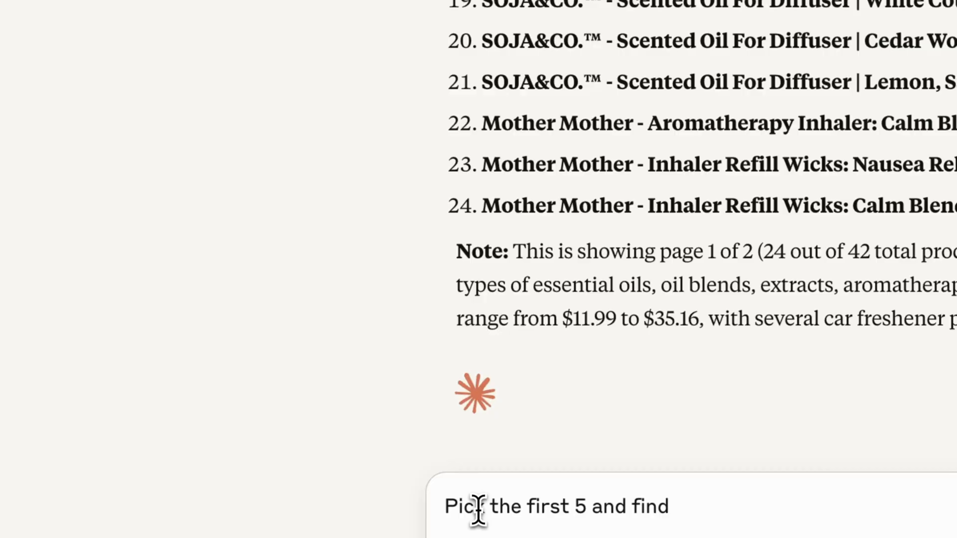
text(the pricing)
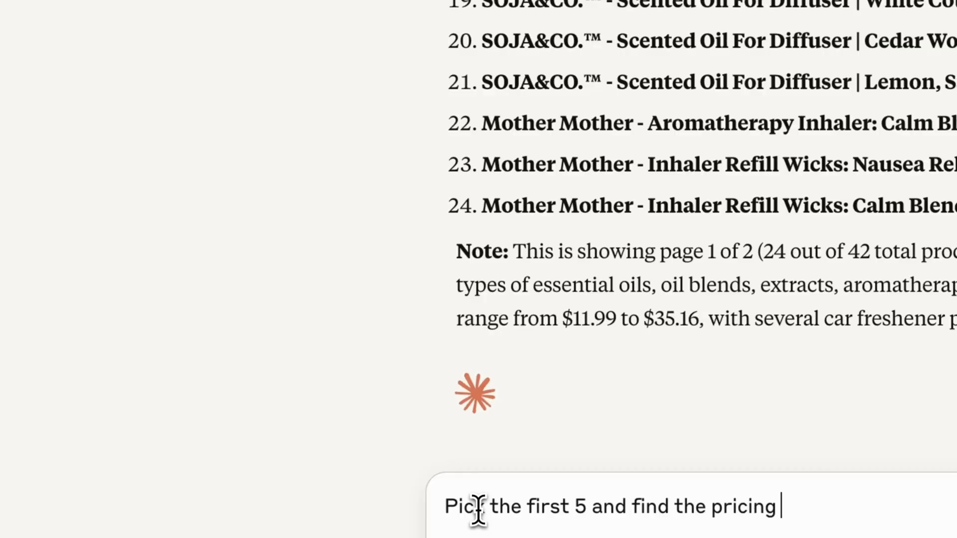
text(for those 5 in well.c)
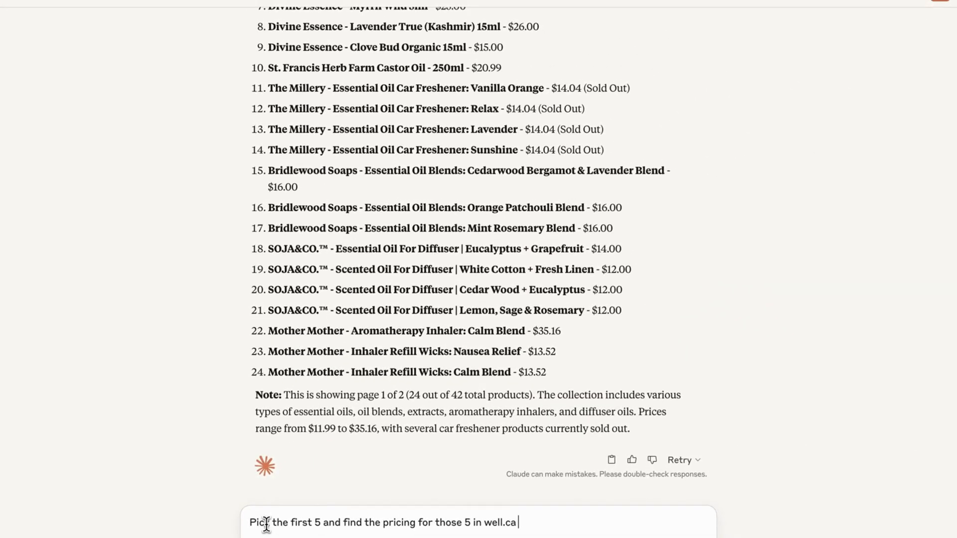
text(and)
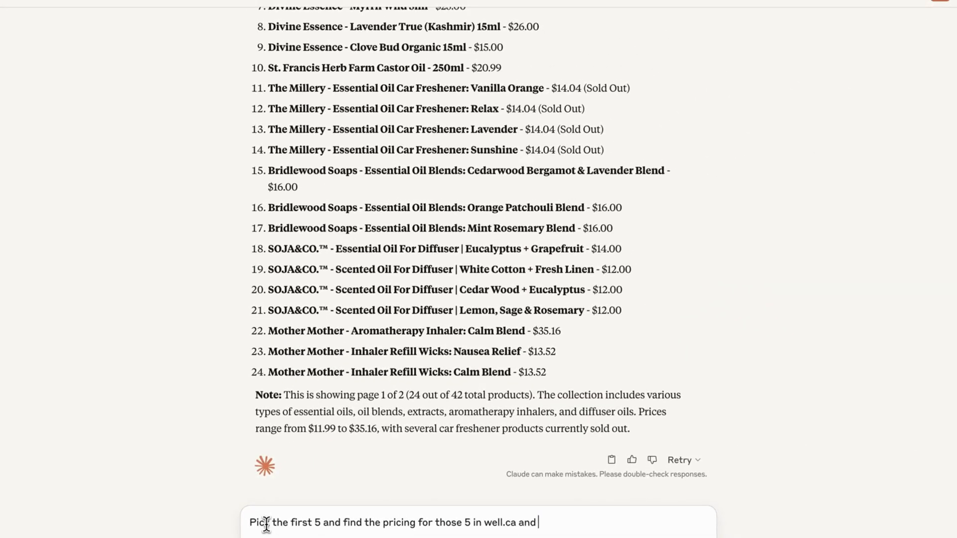
text(return in a co)
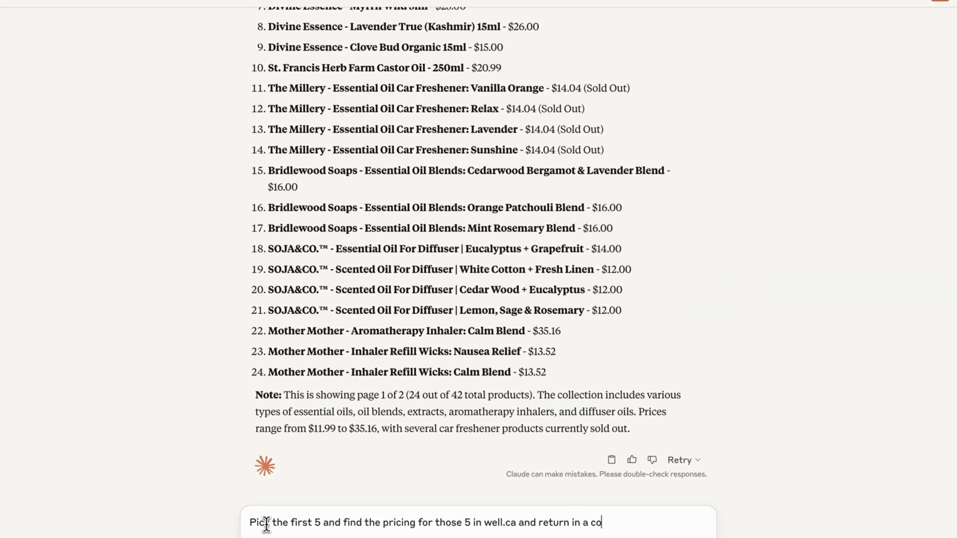
text(mparison tab)
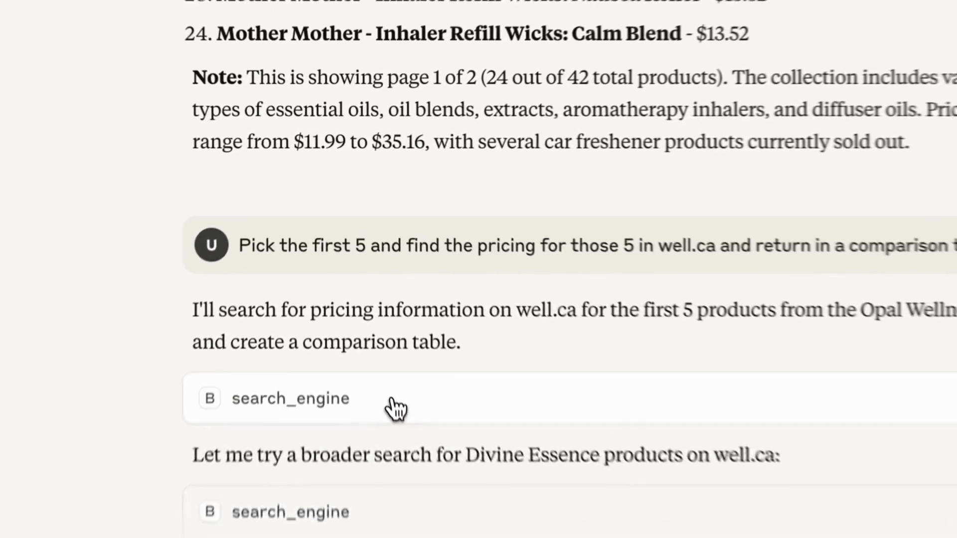
- Expand the first search_engine step to read its query and follow the remaining well.ca searches
click(290, 399)
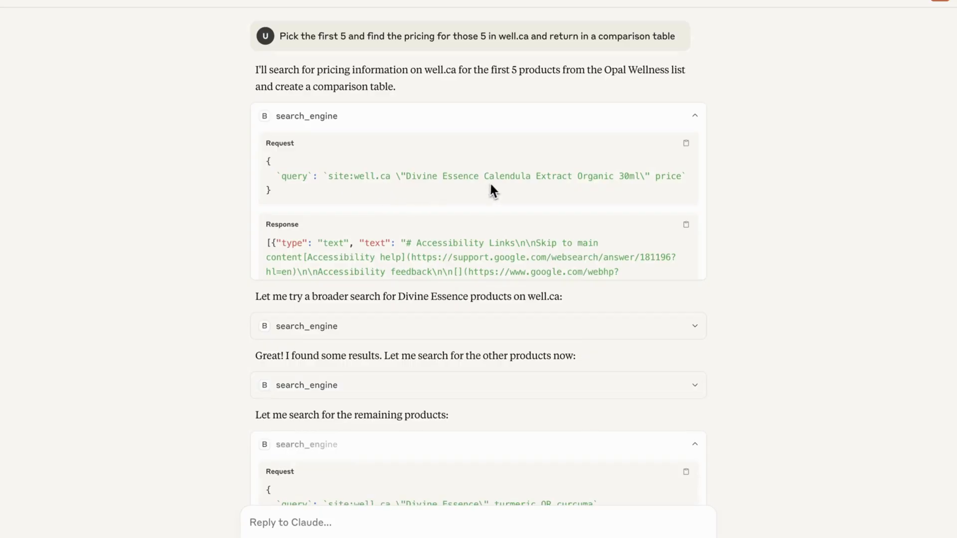
mouse_move(403, 188)
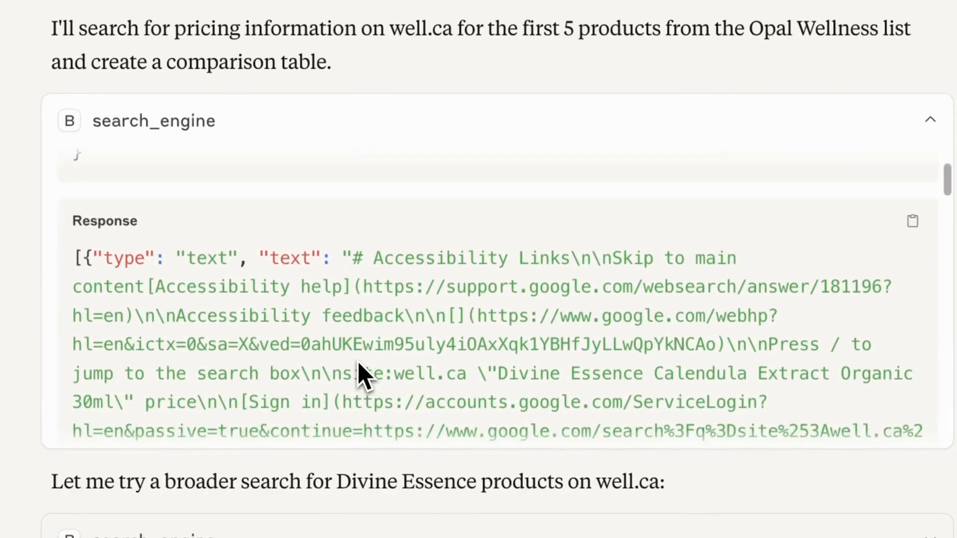
scroll(down, 3)
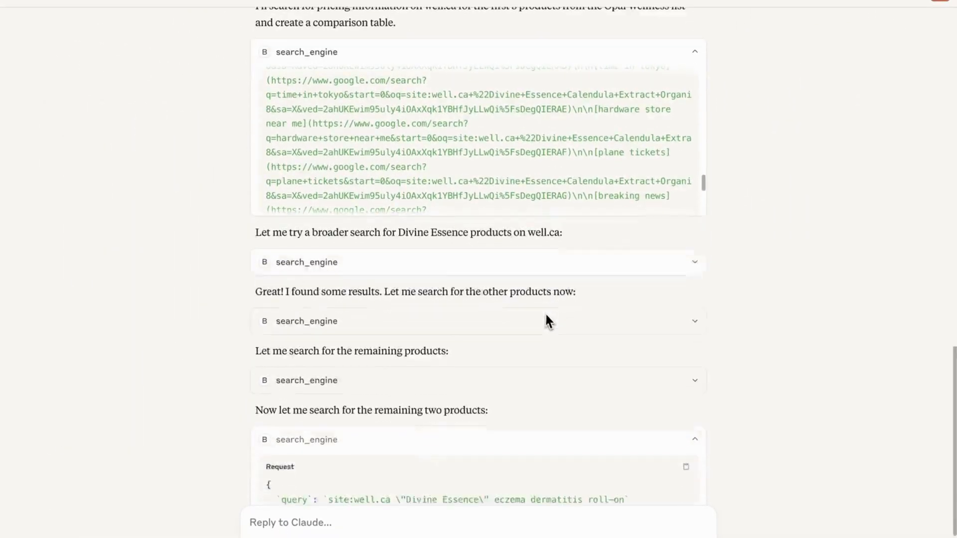
scroll(down, 3)
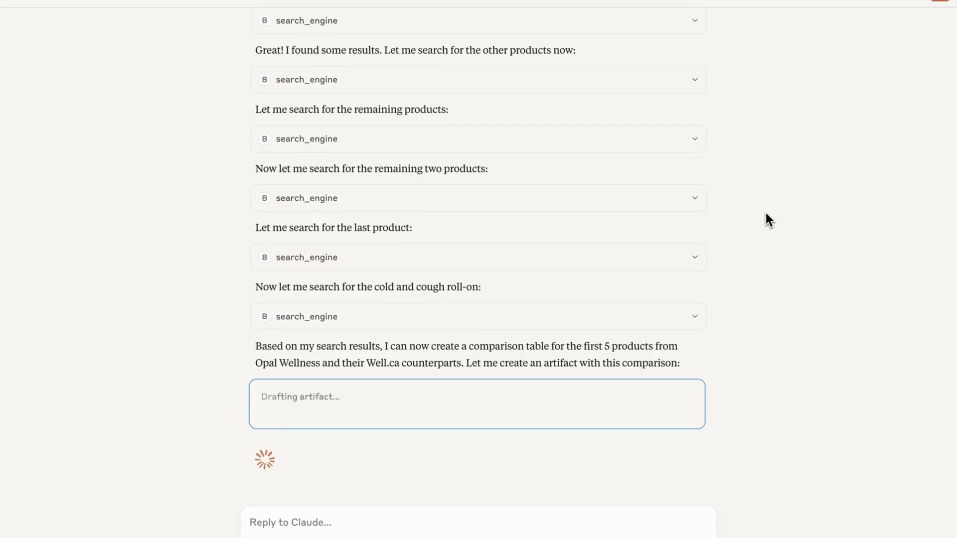
mouse_move(719, 298)
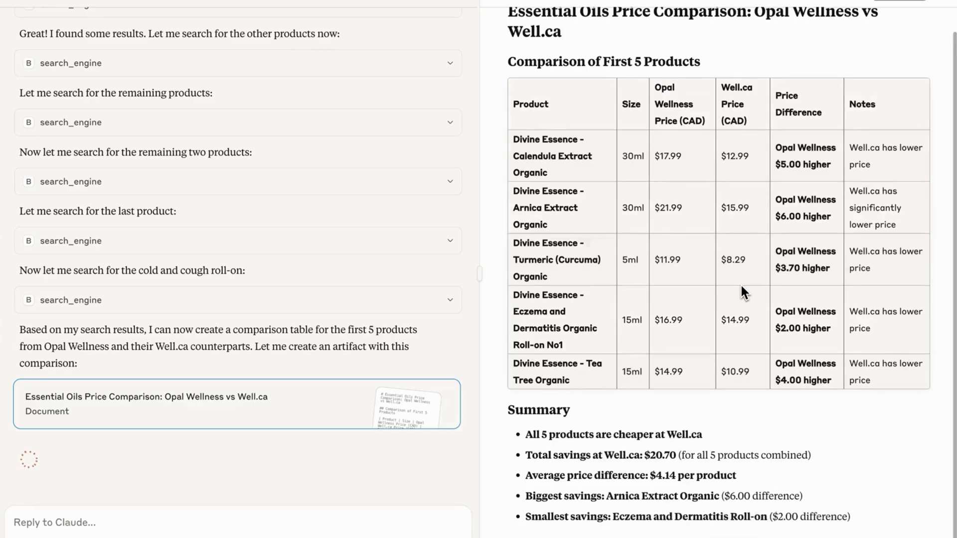
- Scroll through the Essential Oils Price Comparison artifact's table, summary and key findings
scroll(down, 3)
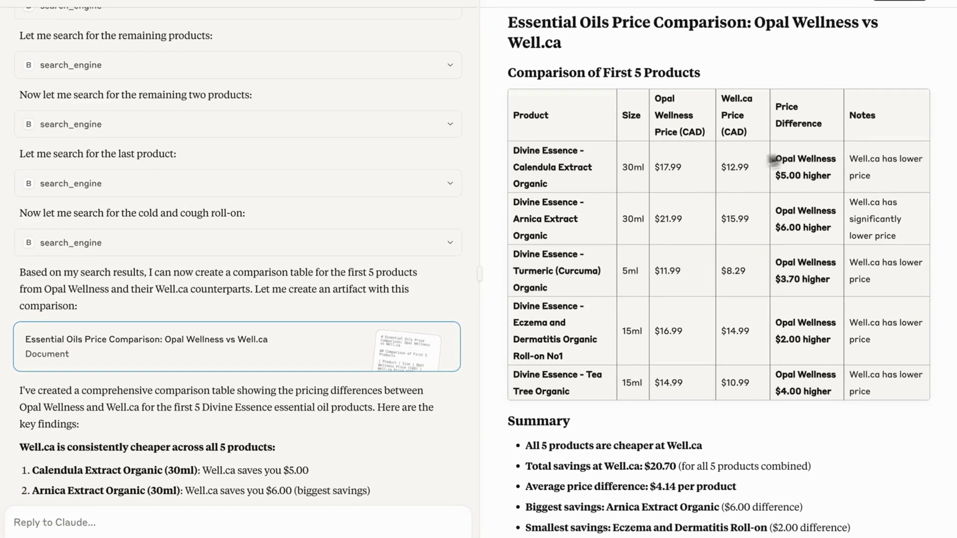
scroll(down, 3)
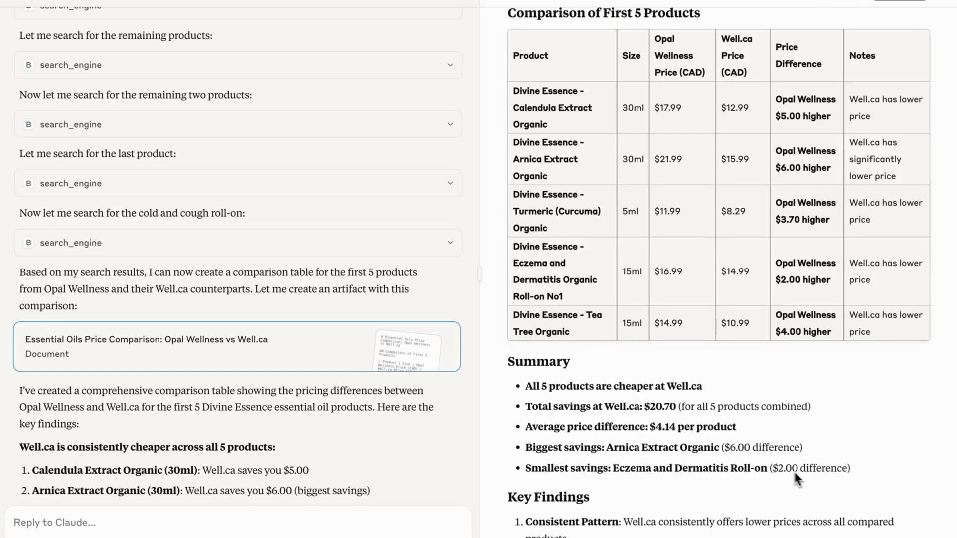
mouse_move(792, 335)
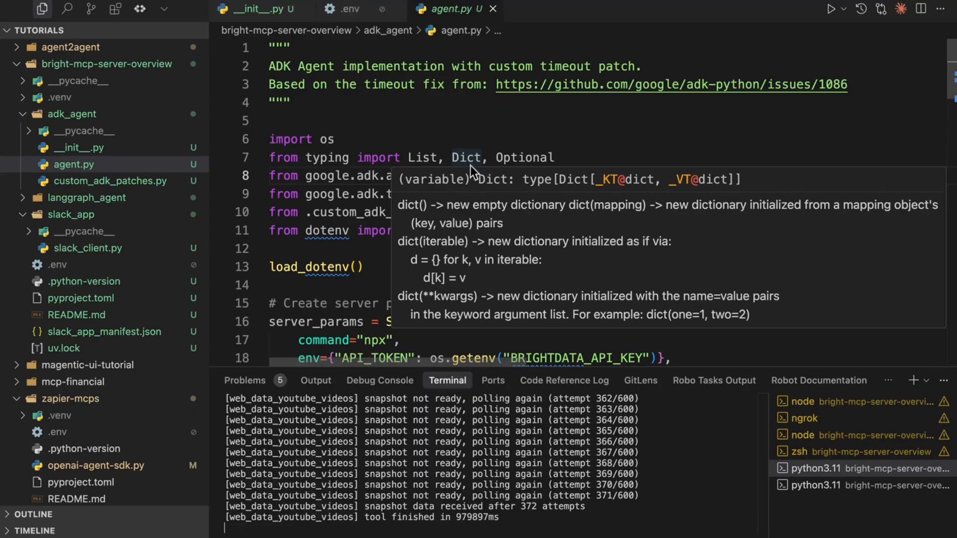
mouse_move(477, 166)
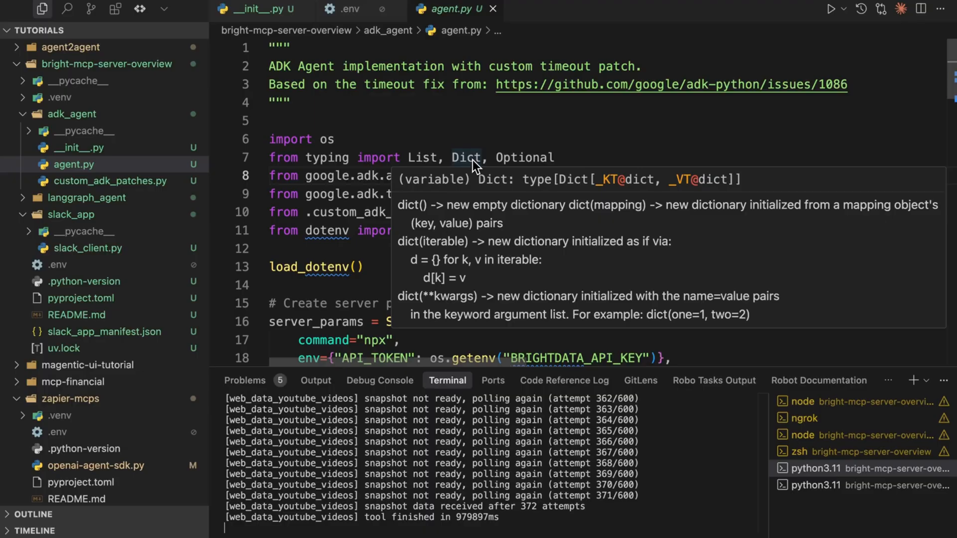
mouse_move(452, 115)
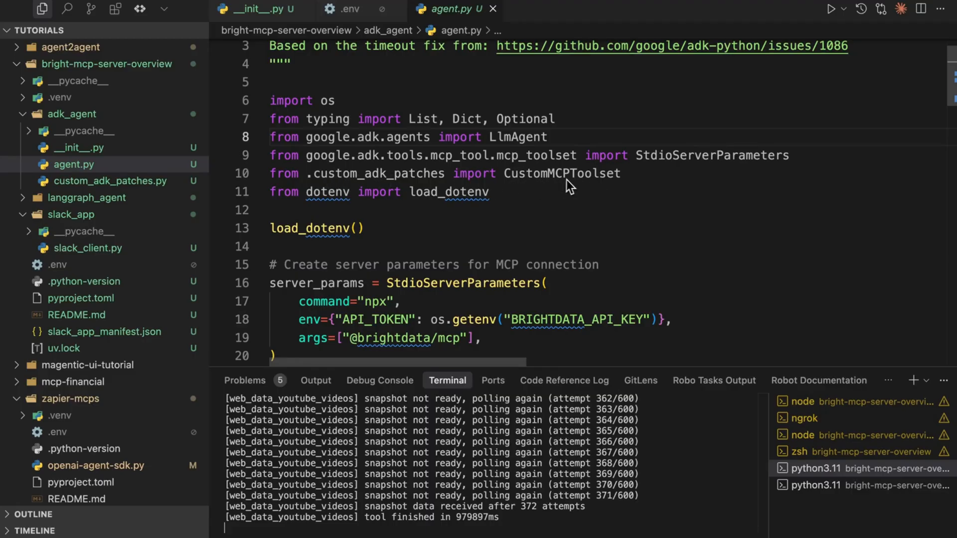
mouse_move(588, 225)
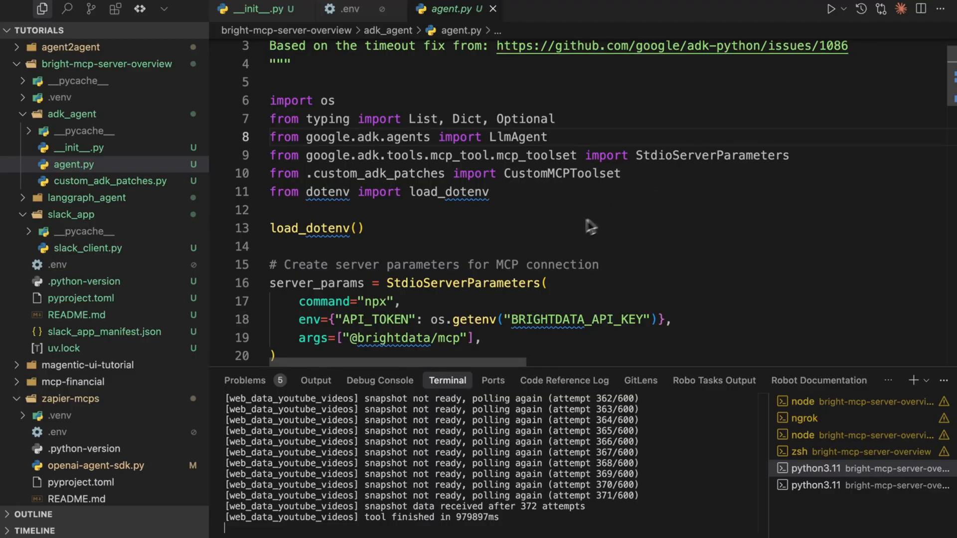
mouse_move(594, 281)
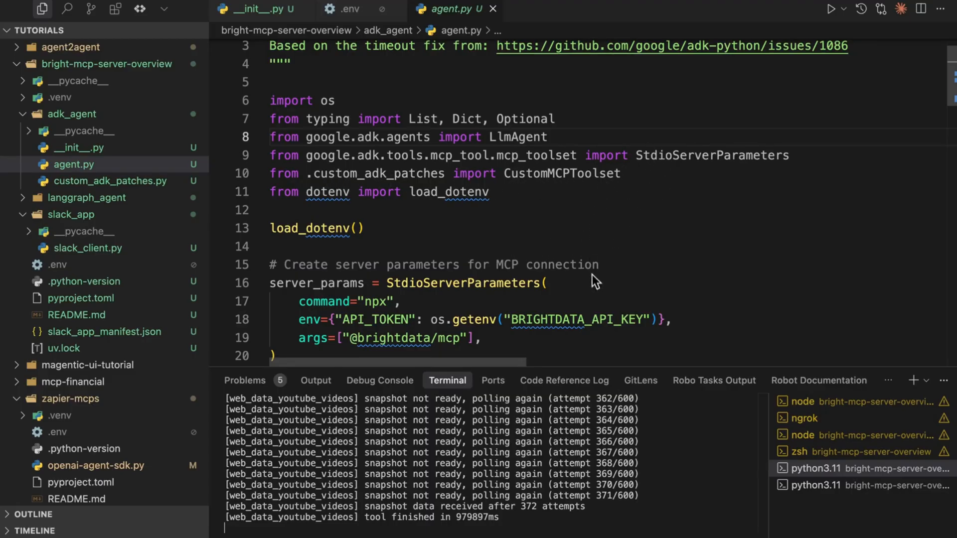
- Review adk_agent/agent.py's research_agent code with its 60-second MCP toolset timeout
scroll(down, 3)
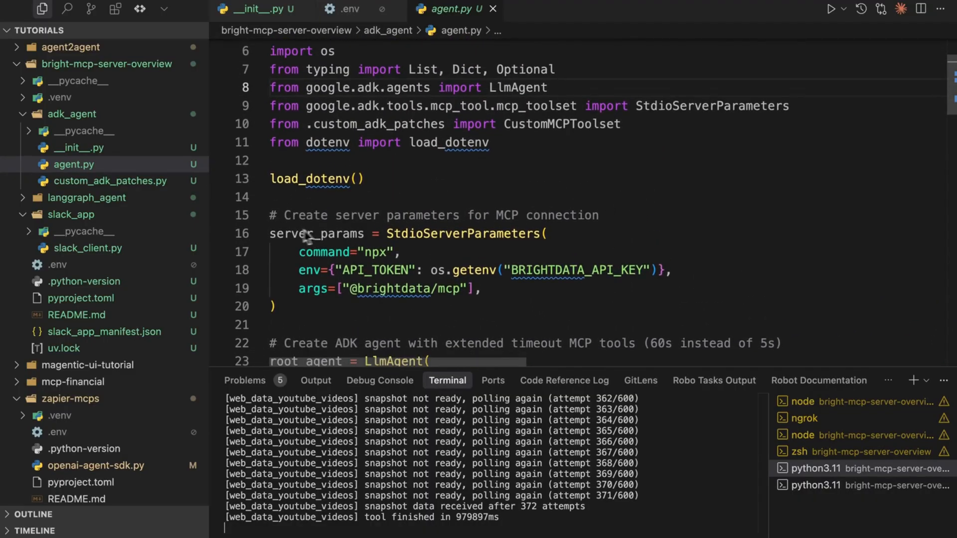
scroll(down, 3)
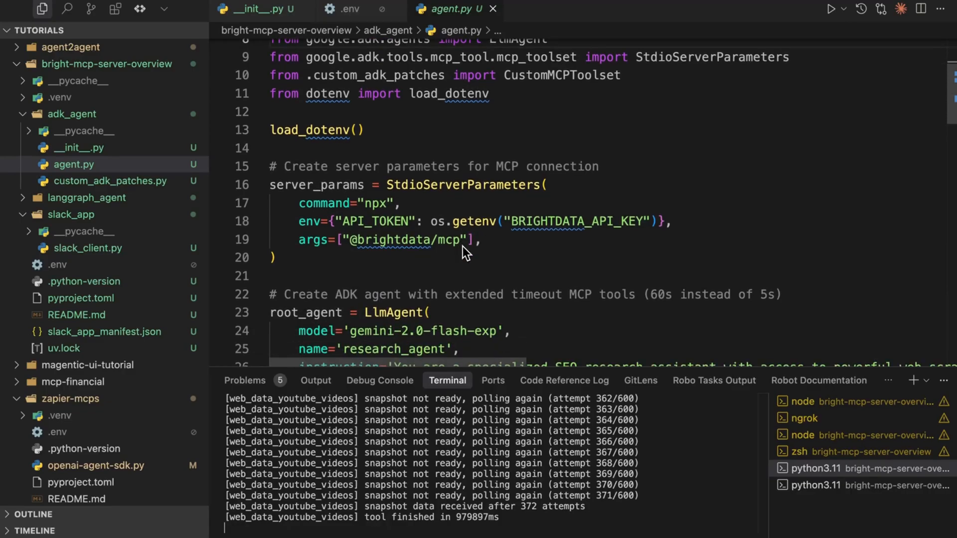
mouse_move(302, 229)
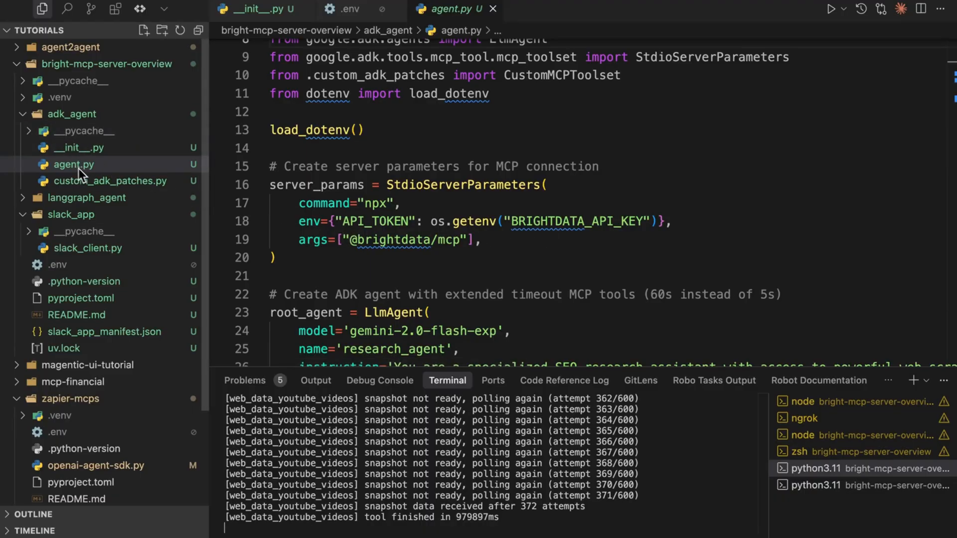
mouse_move(333, 230)
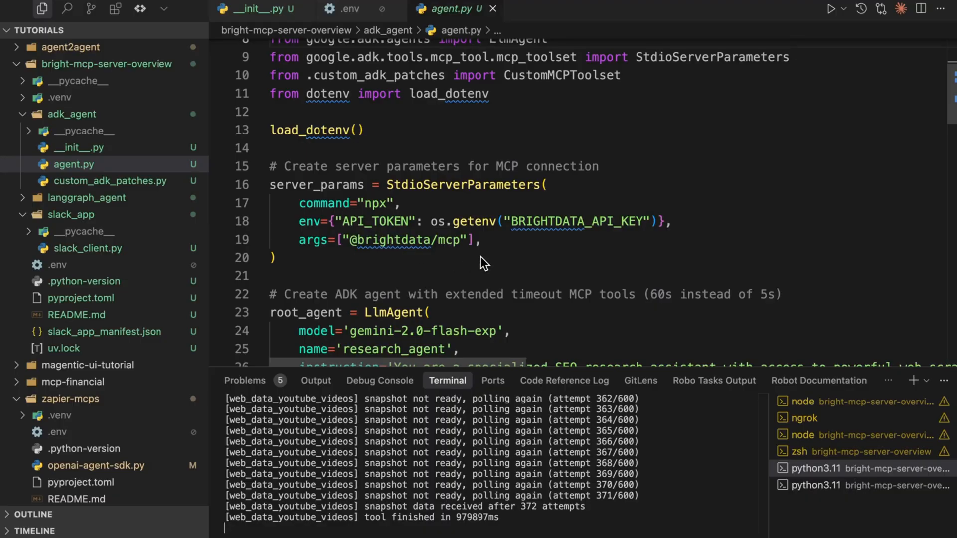
scroll(down, 3)
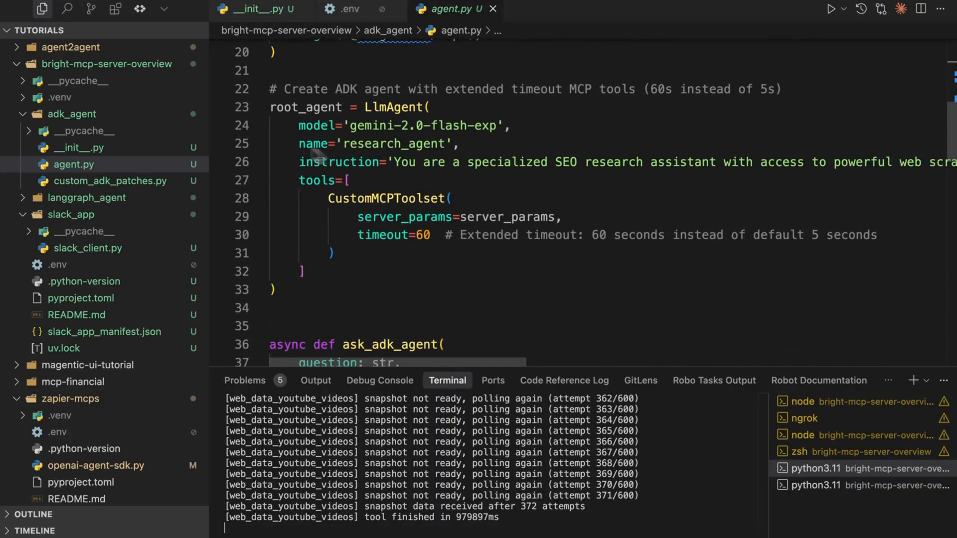
mouse_move(373, 149)
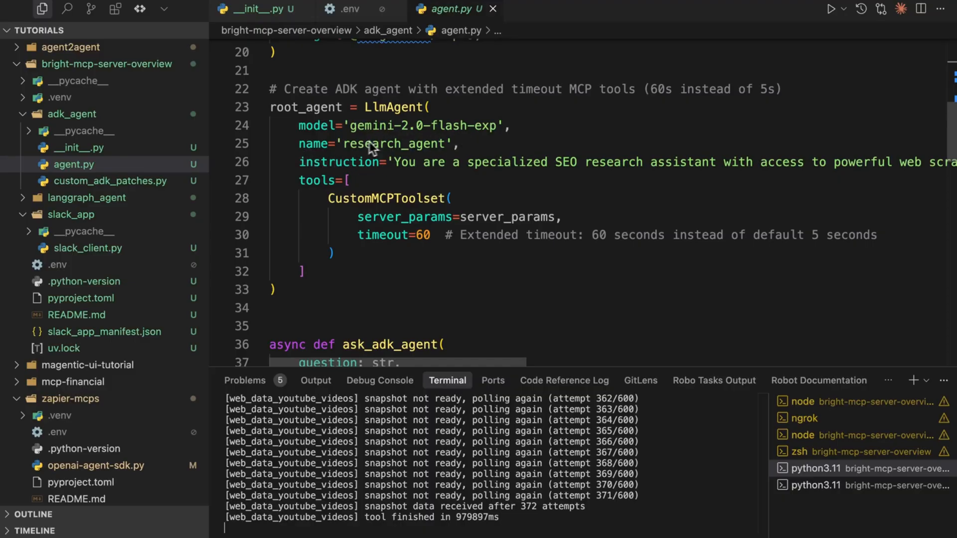
mouse_move(487, 154)
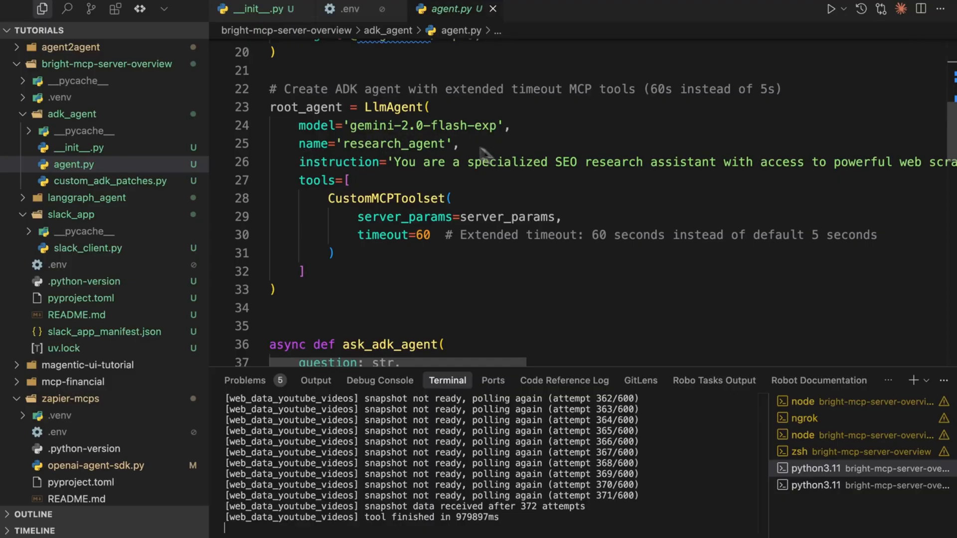
mouse_move(516, 149)
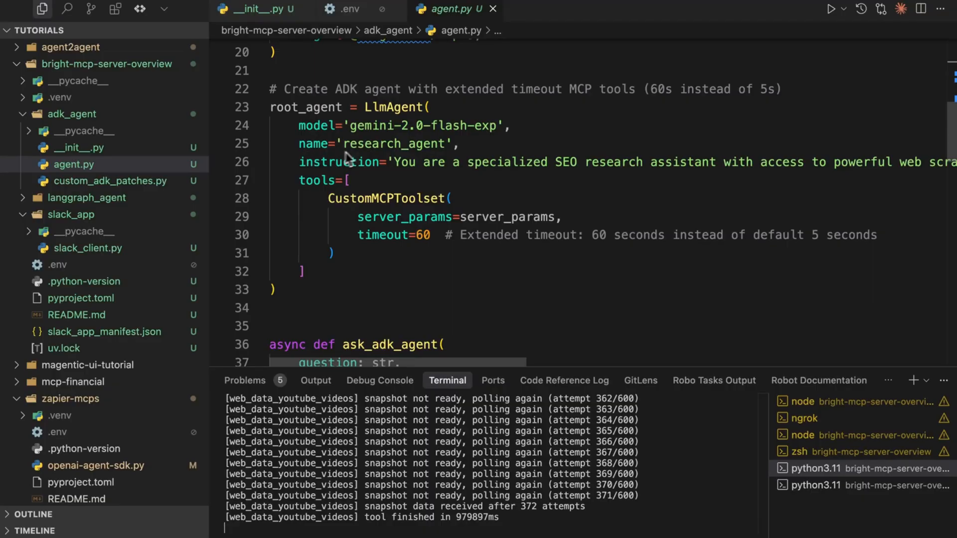
mouse_move(568, 198)
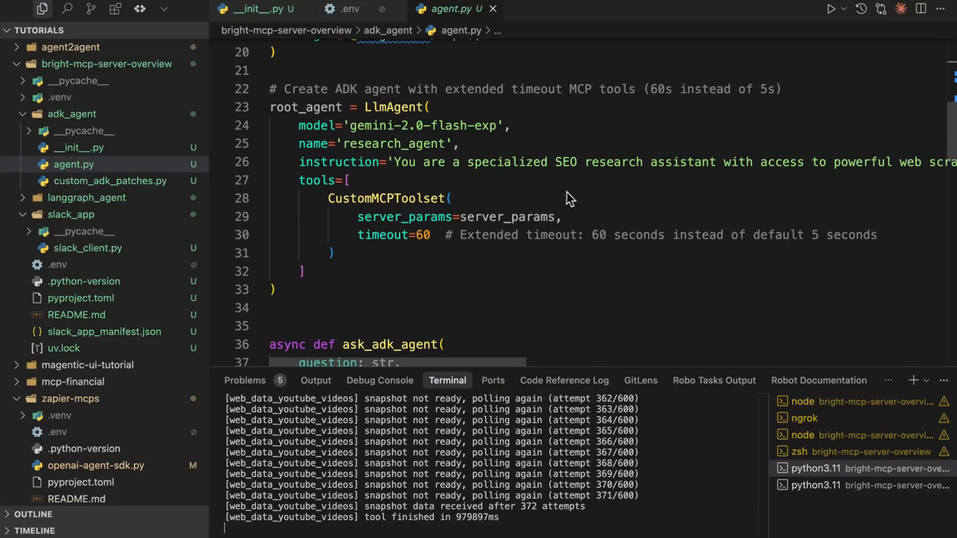
scroll(right, 3)
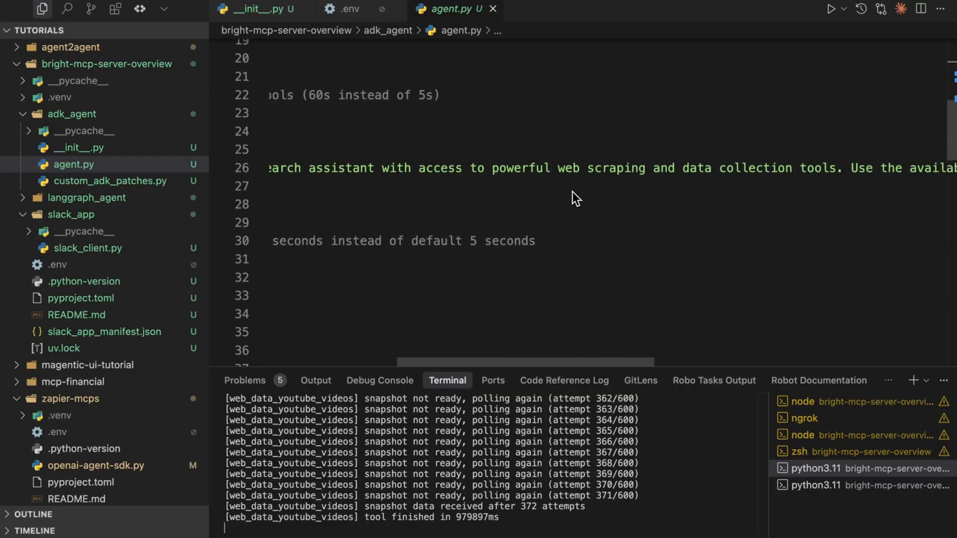
scroll(left, 3)
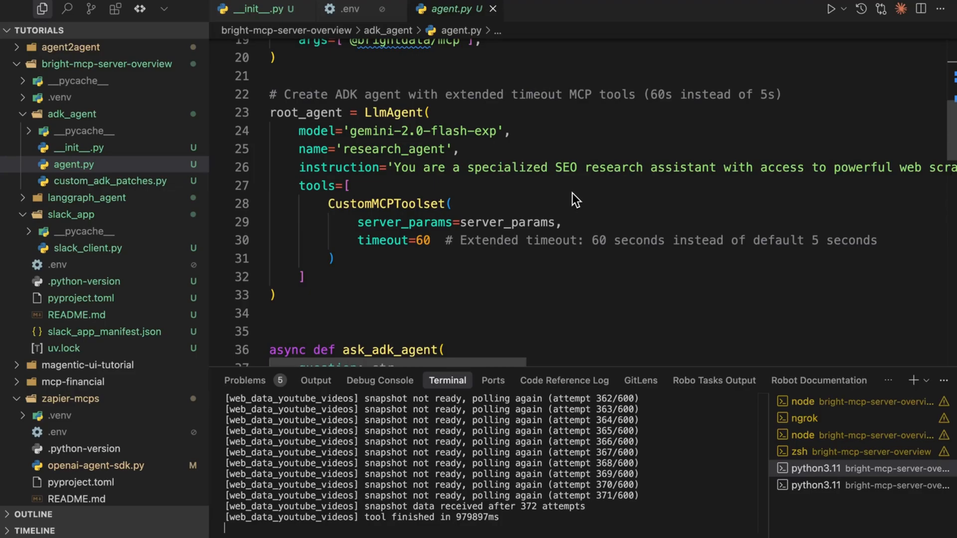
scroll(down, 3)
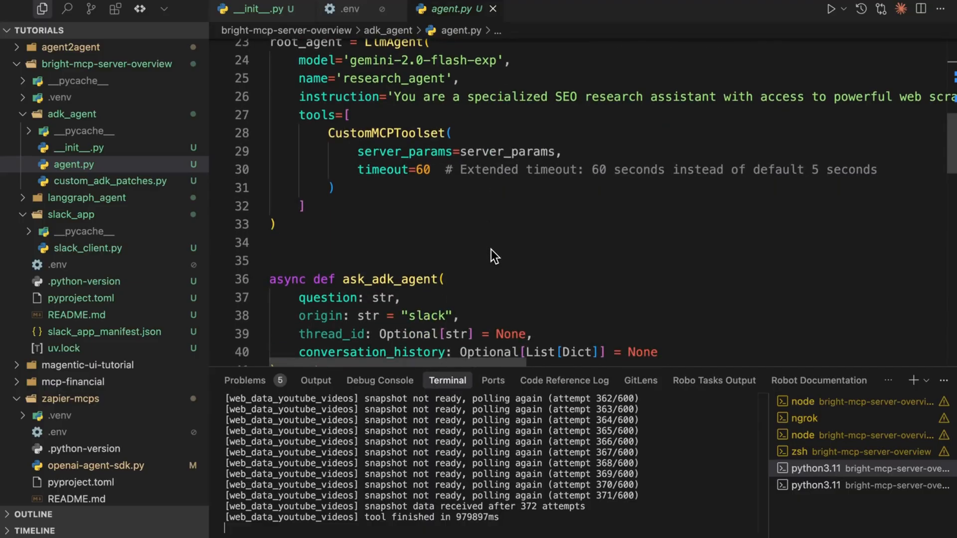
mouse_move(99, 164)
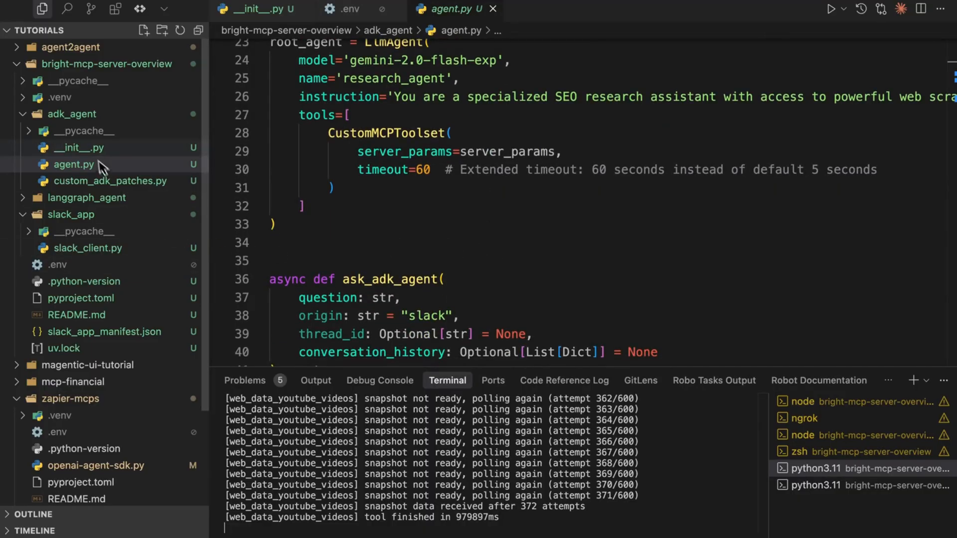
mouse_move(77, 115)
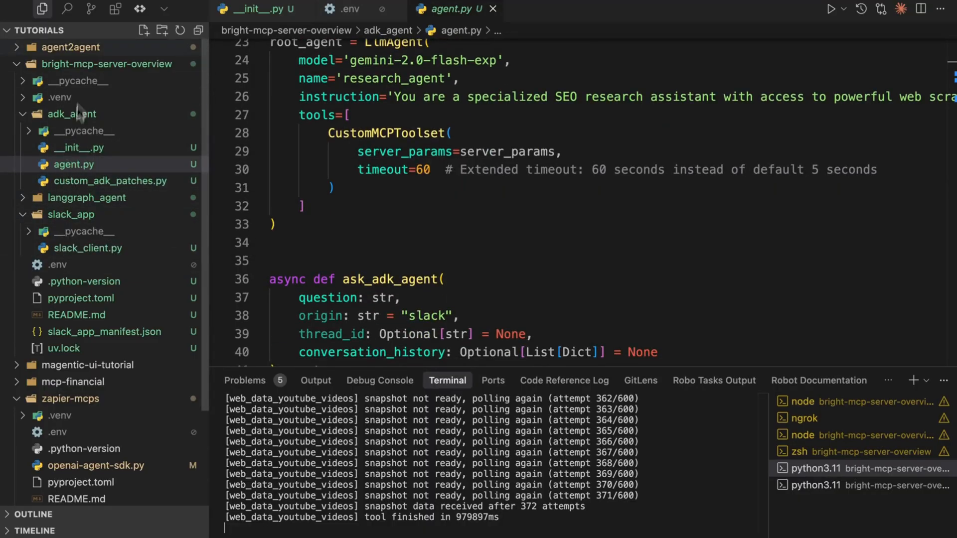
mouse_move(116, 165)
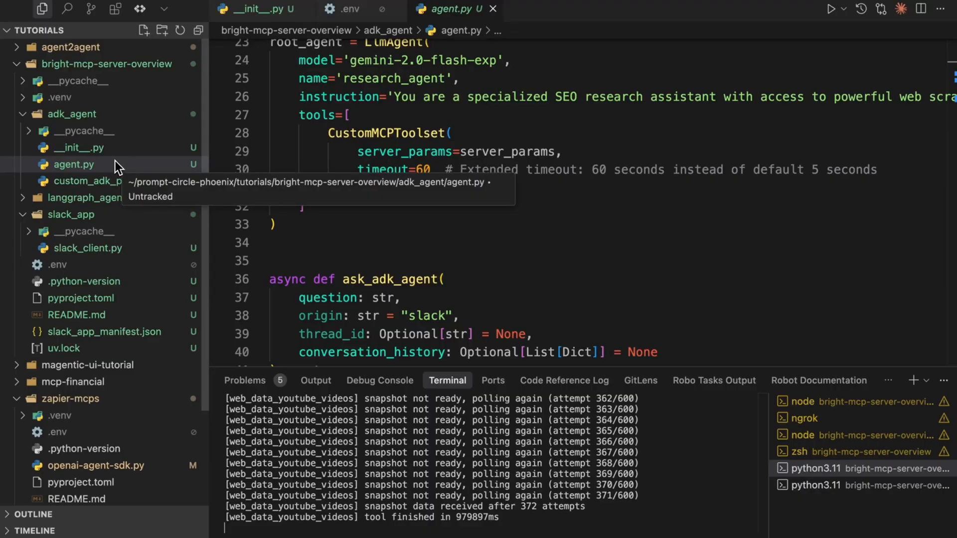
mouse_move(495, 248)
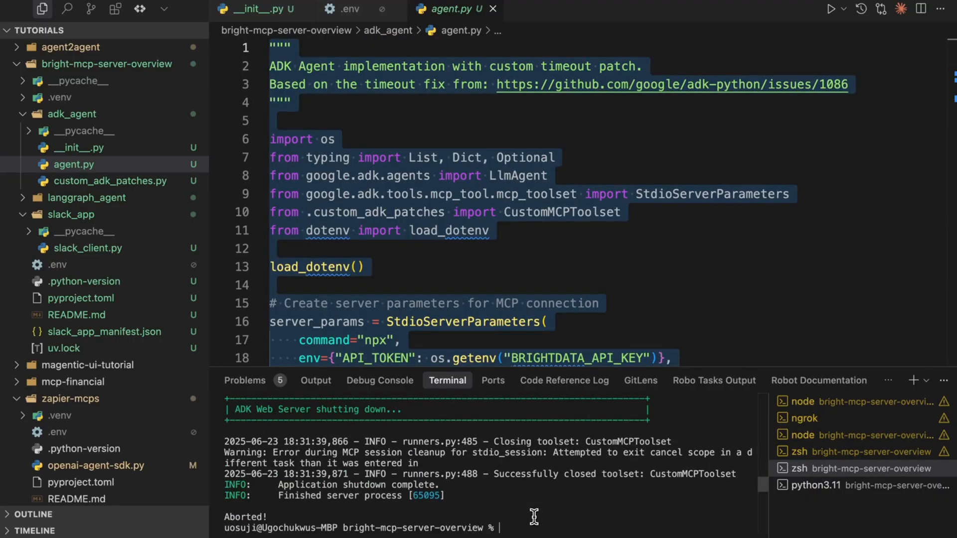
- Run `adk web` in the terminal to start the ADK Dev UI server
text(adk web)
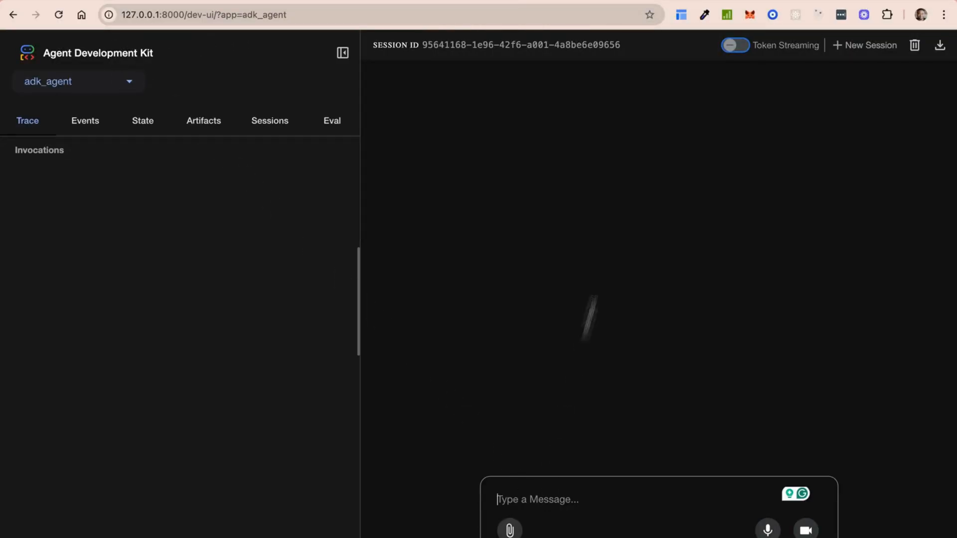
- Ask research_agent about MCP videos and content gaps, then read through its analysis
click(736, 44)
text(Find all t)
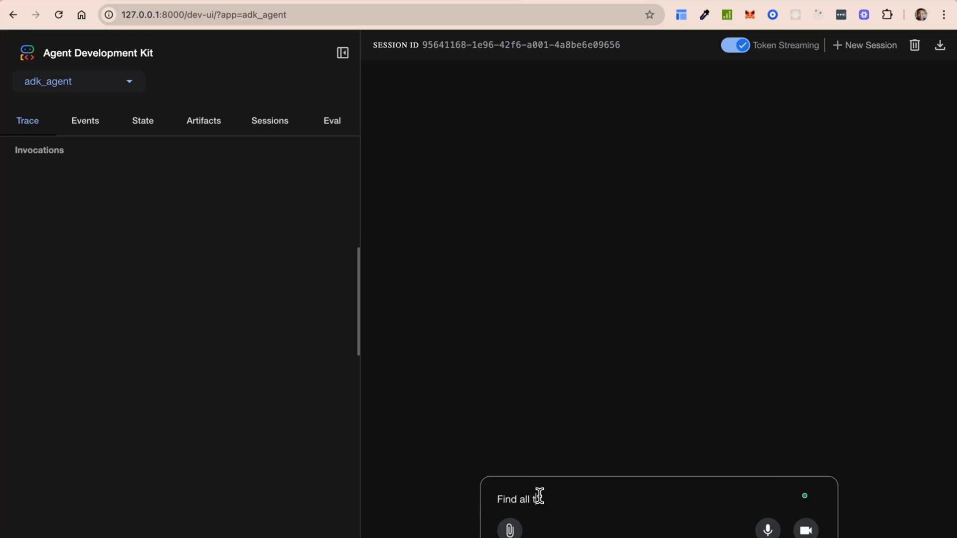
text(he videos related to)
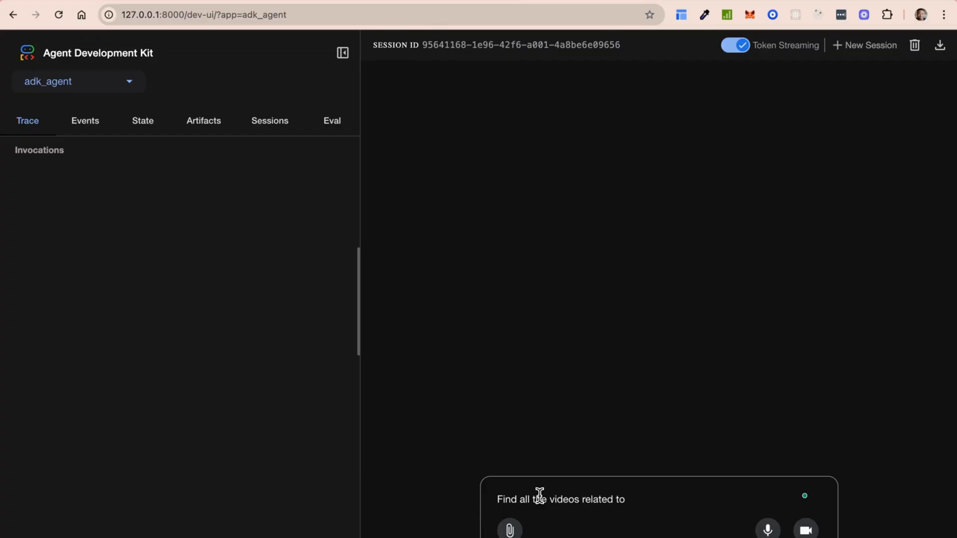
text(MCPs and fin)
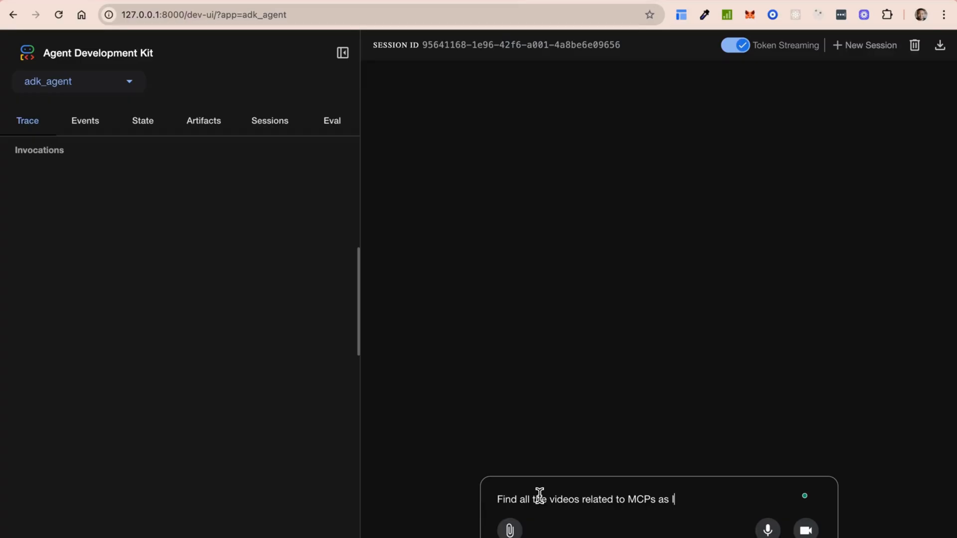
text(would like to fi)
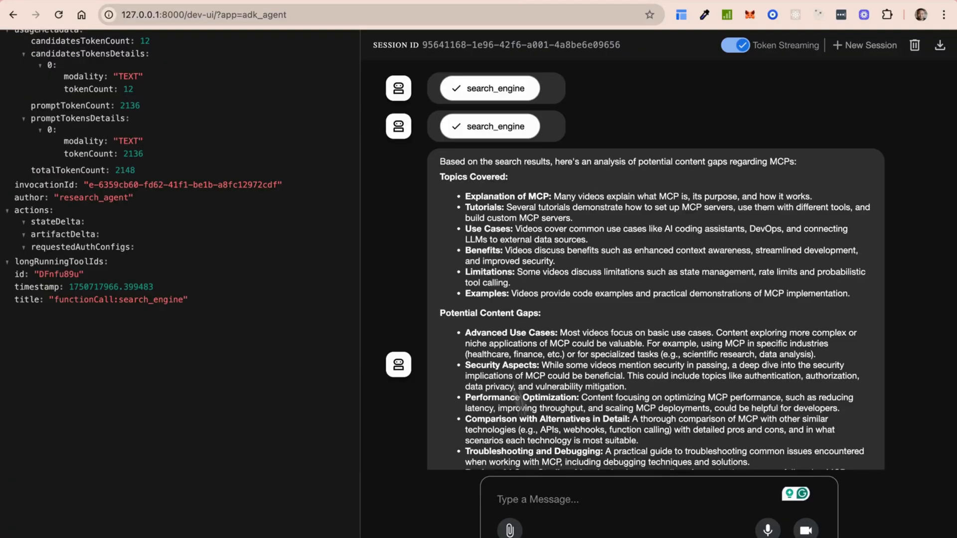
mouse_move(613, 178)
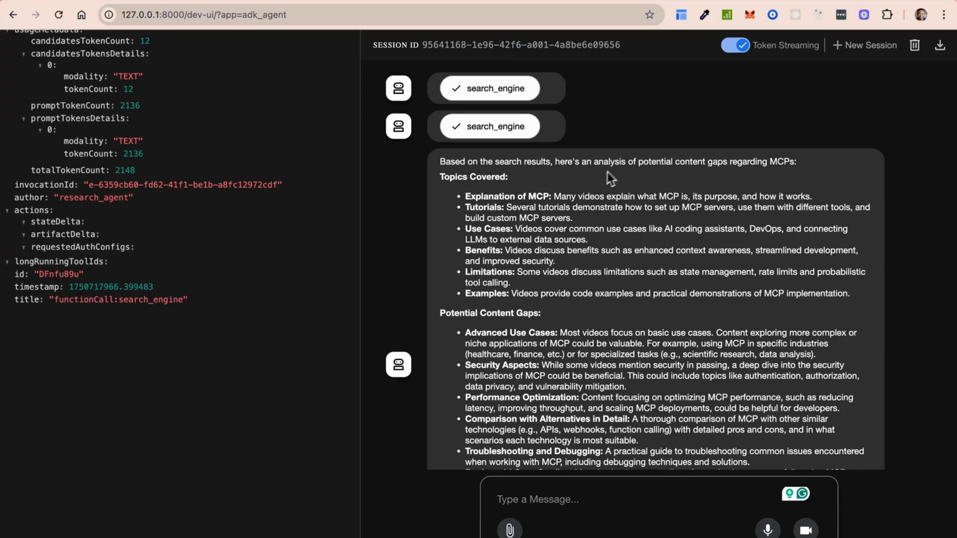
mouse_move(798, 201)
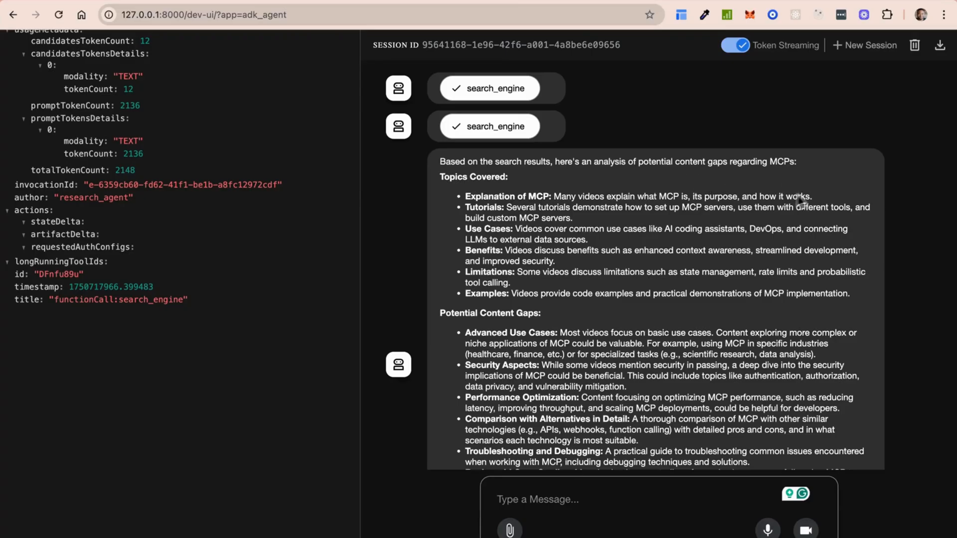
mouse_move(561, 304)
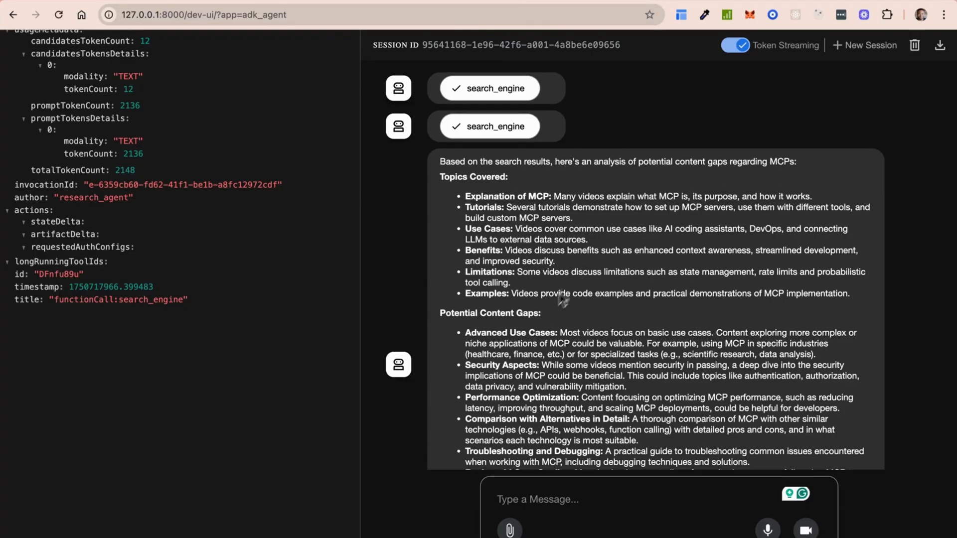
mouse_move(525, 237)
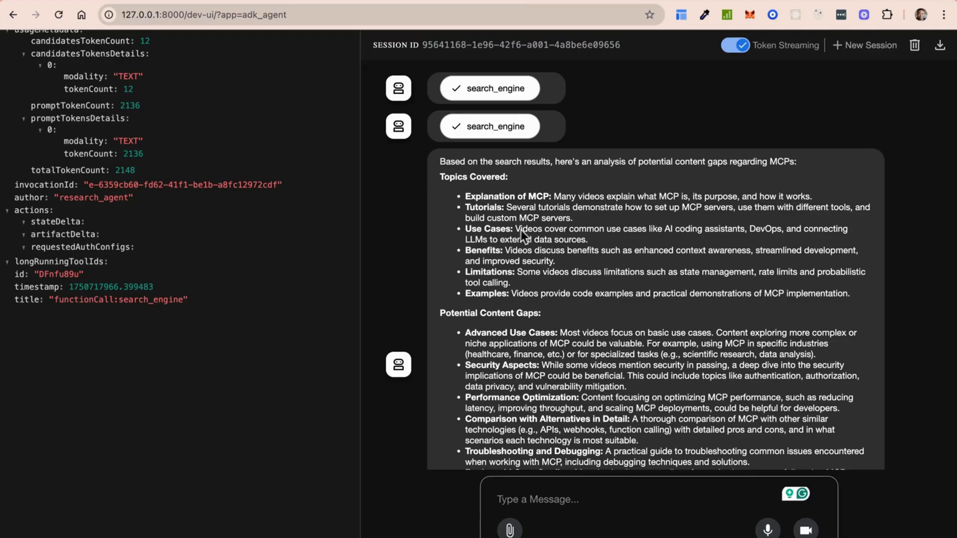
mouse_move(493, 283)
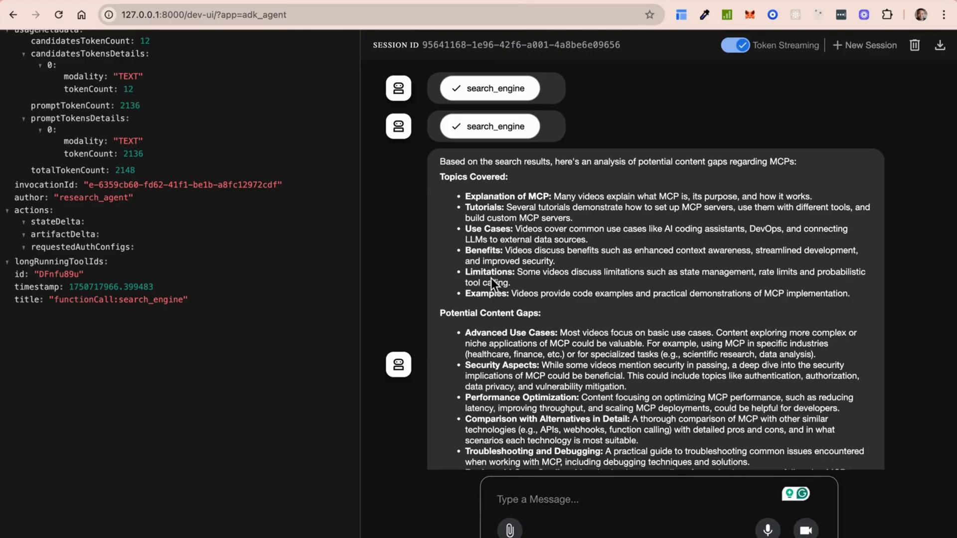
scroll(down, 3)
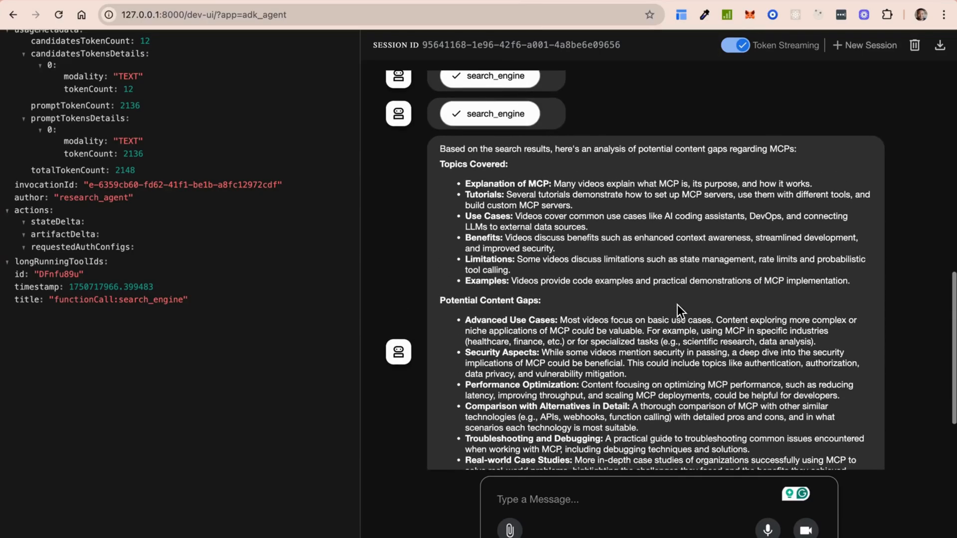
scroll(down, 3)
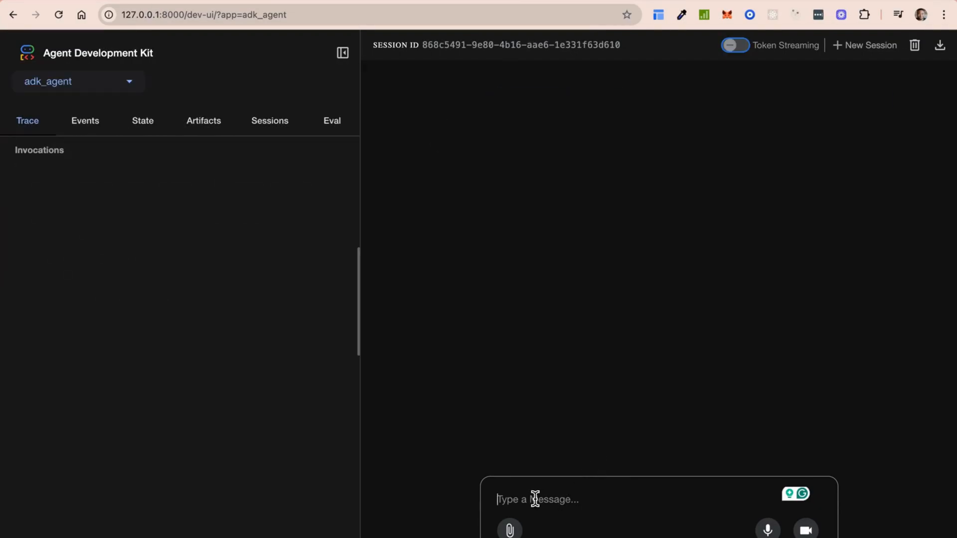
- Ask the agent for the top TV deals and review the first search_engine call's event graph
text(Find me)
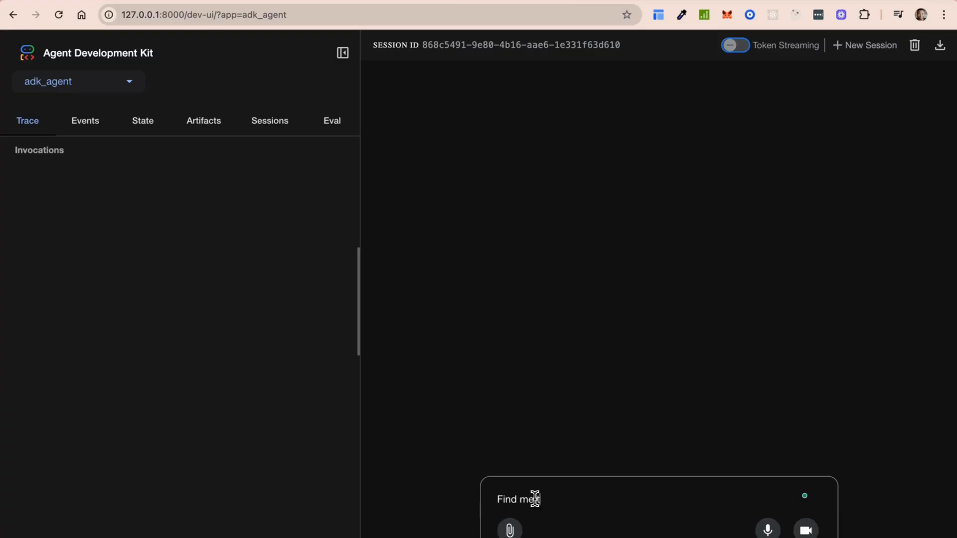
text(the top delas)
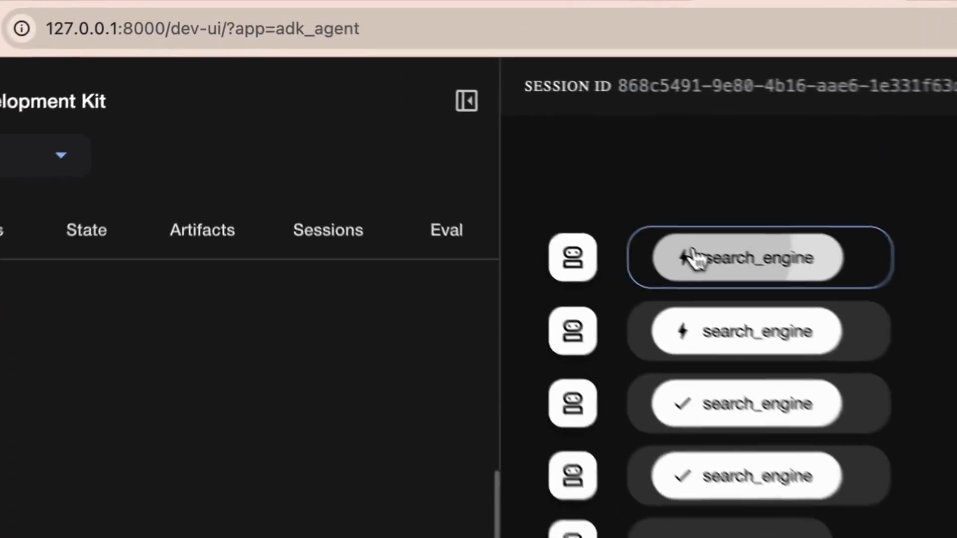
click(752, 257)
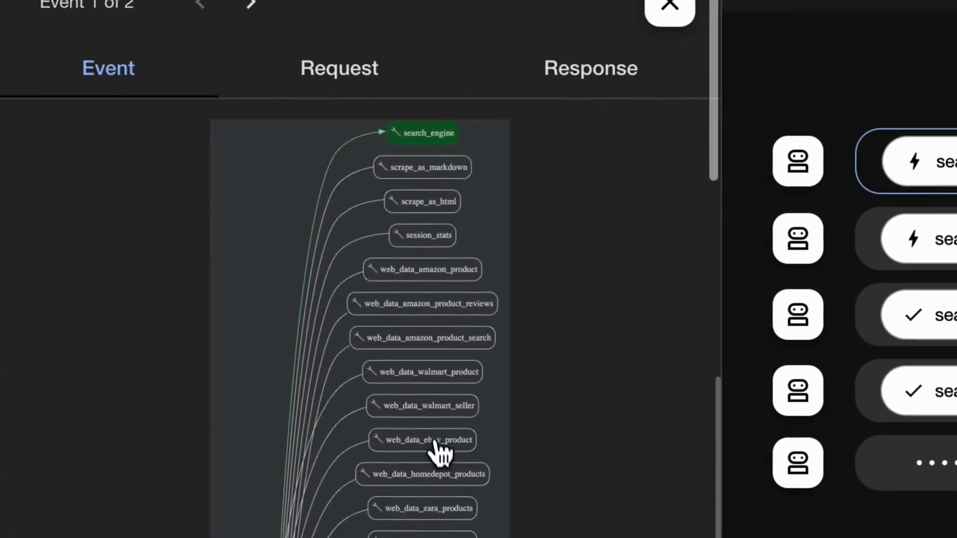
scroll(down, 3)
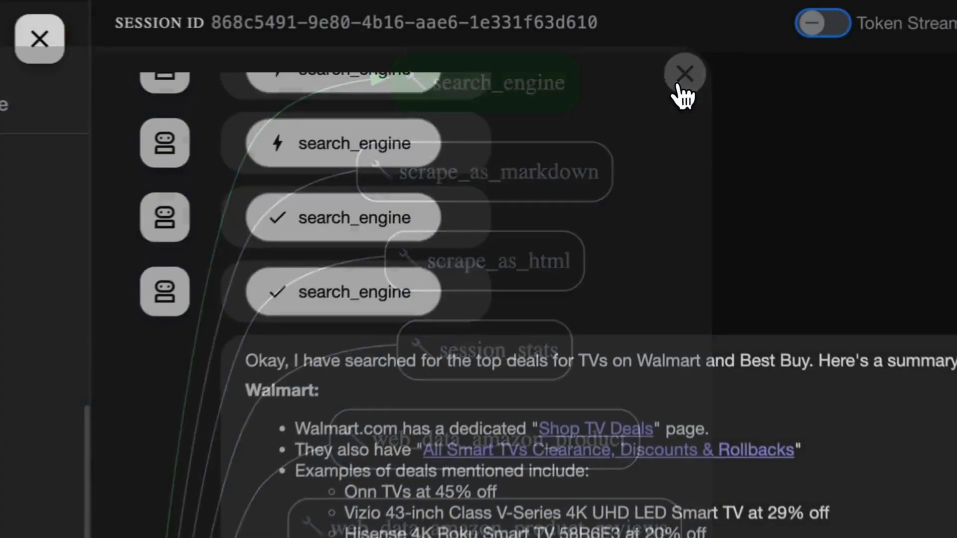
click(688, 72)
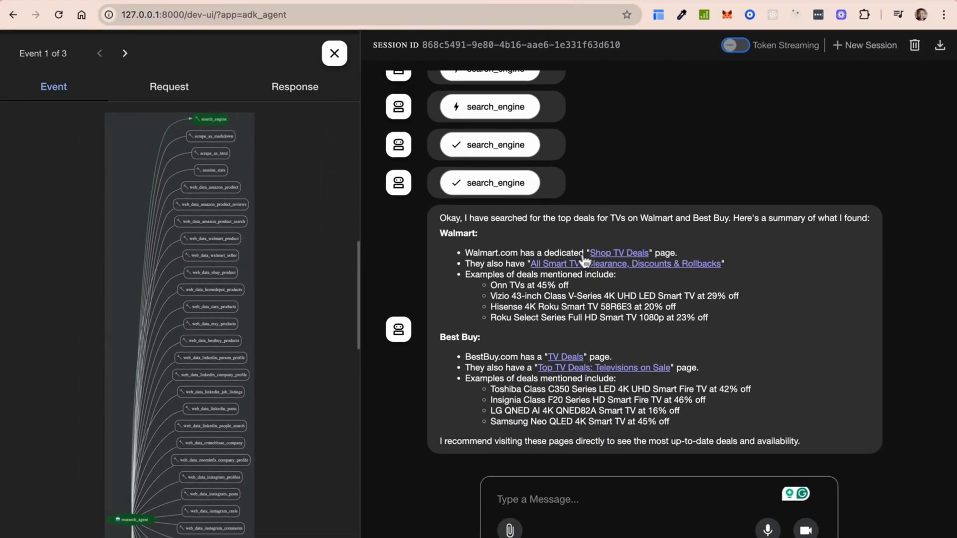
mouse_move(498, 304)
text(Go to those links and g)
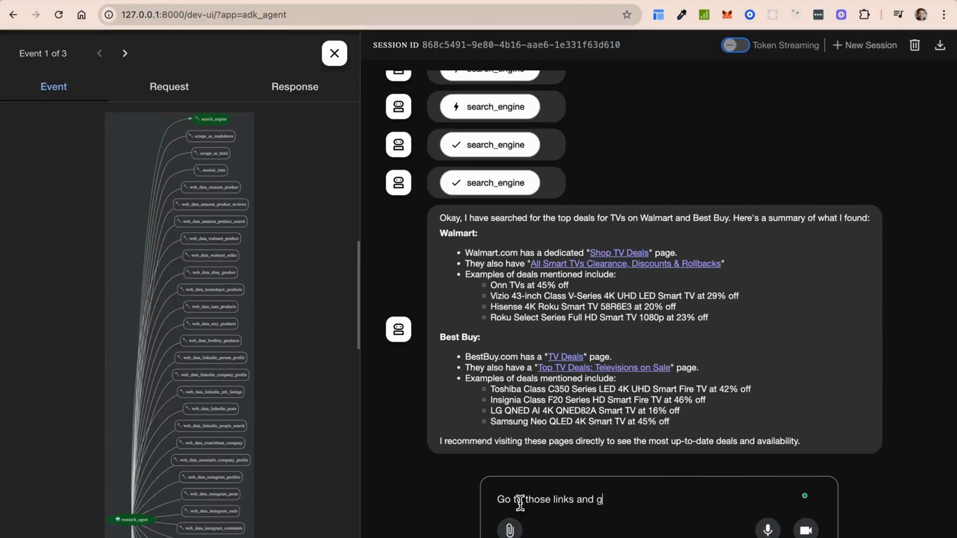
- Draft a follow-up asking the agent to visit the deal links and get exact prices
text(et me the r)
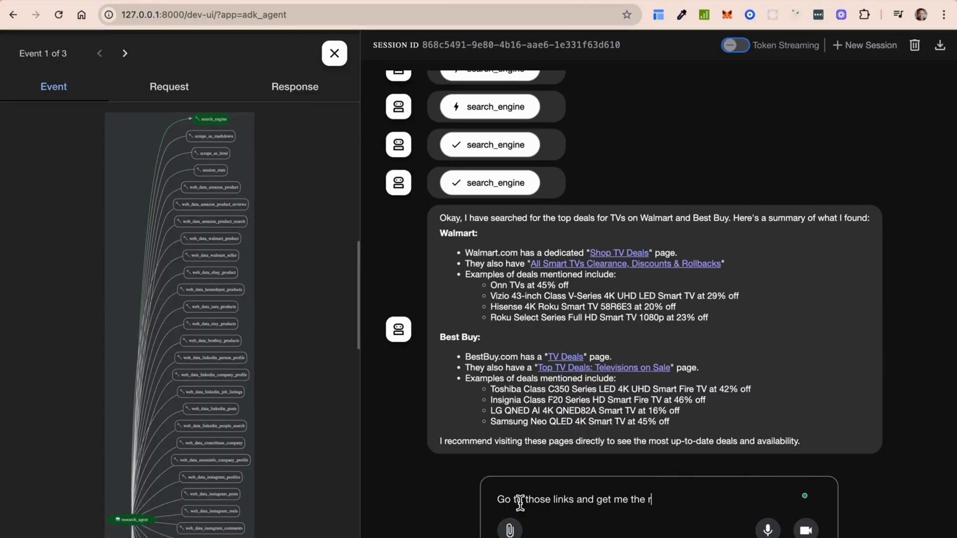
text(exact pr)
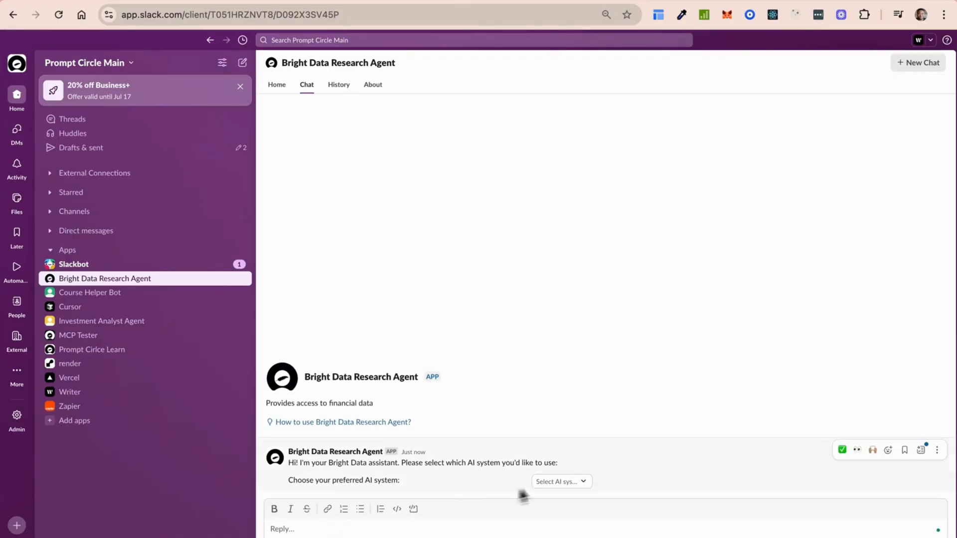
- Choose LangGraph and send a request to scrape all products and prices from the shop.opalwellness.ca bath-body link
click(560, 482)
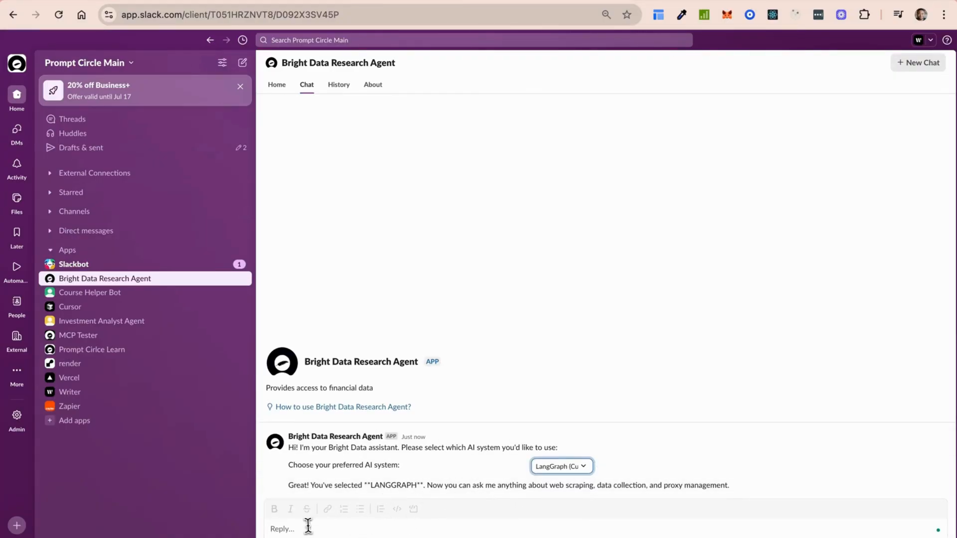
text(Scrape this link and return all products and their prices -> https://shop.opalwellness.ca/collections/bath-body)
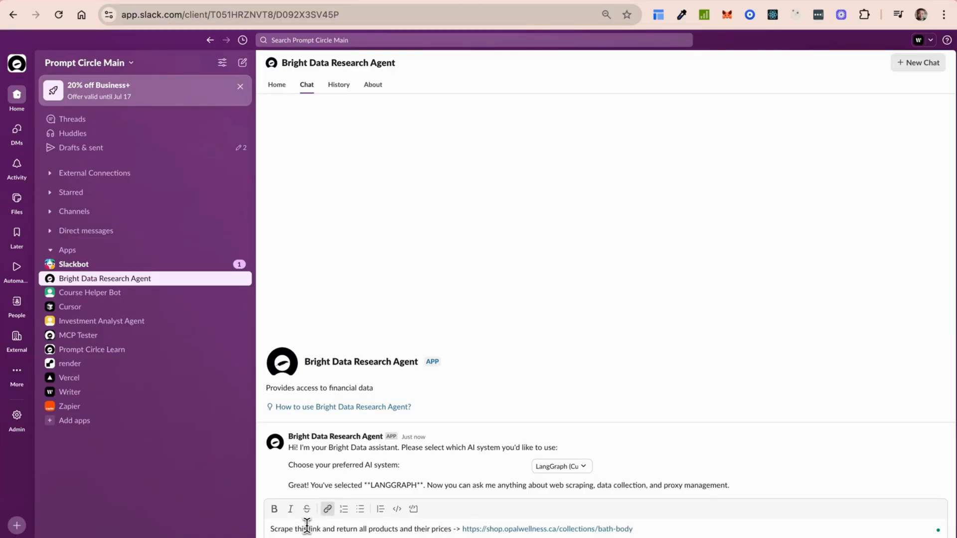
key(Enter)
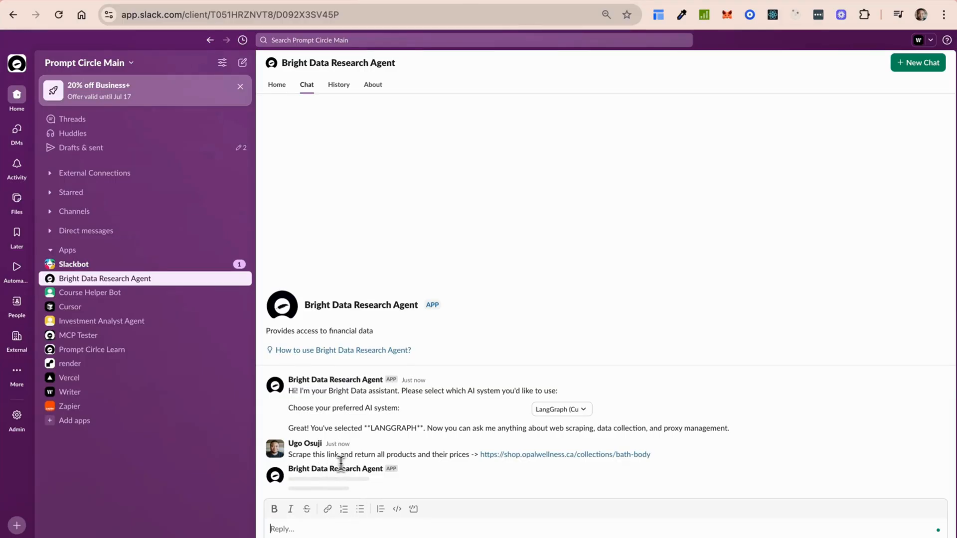
mouse_move(495, 464)
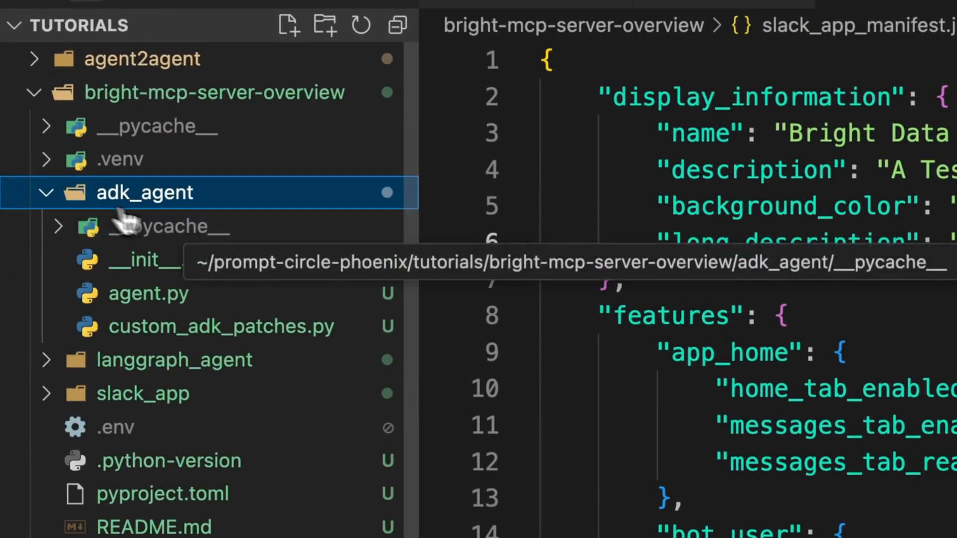
- Collapse the adk_agent folder in the Explorer sidebar
click(46, 192)
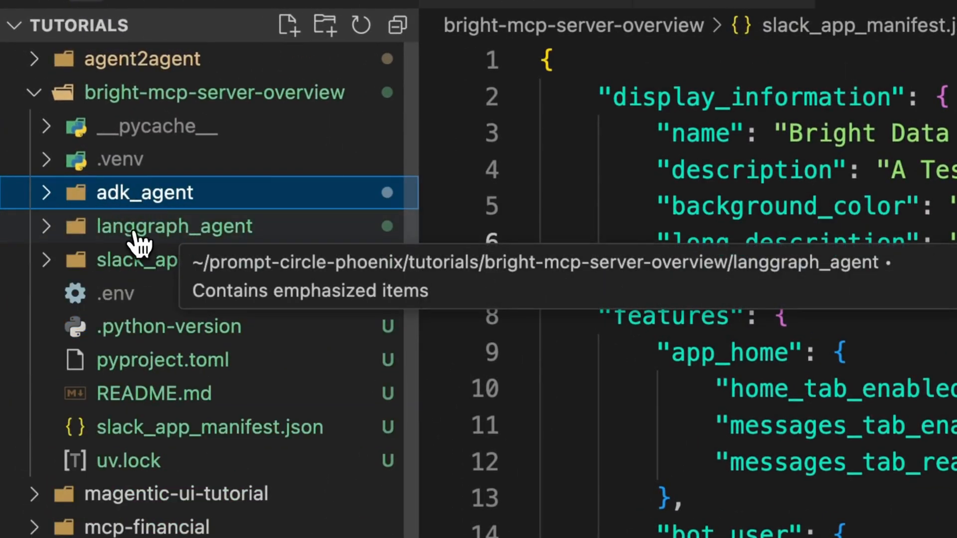